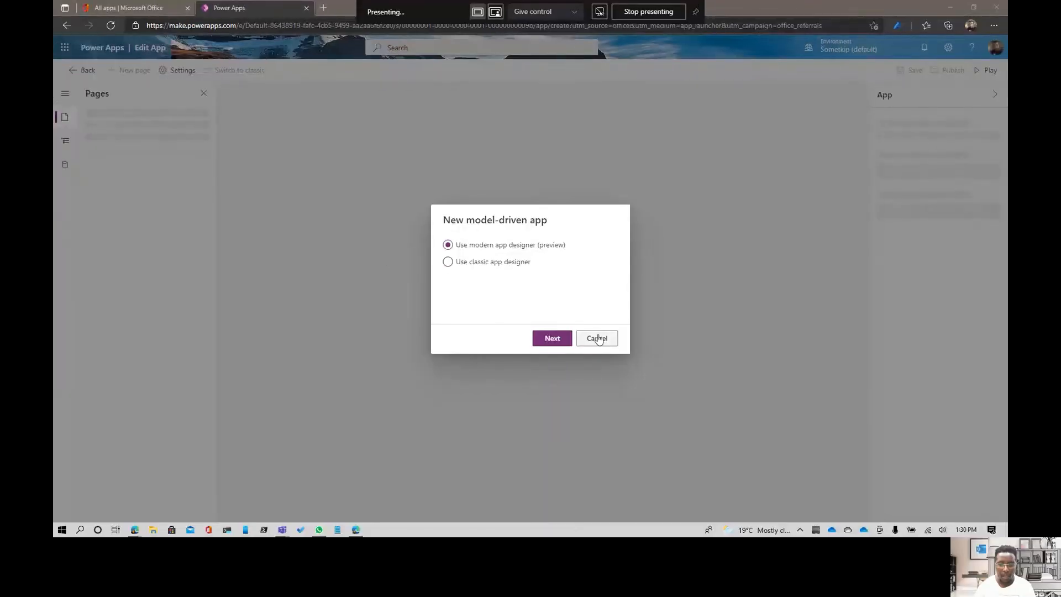
Step: Cancel the New model-driven app dialog to return to the Power Apps home page
click(596, 339)
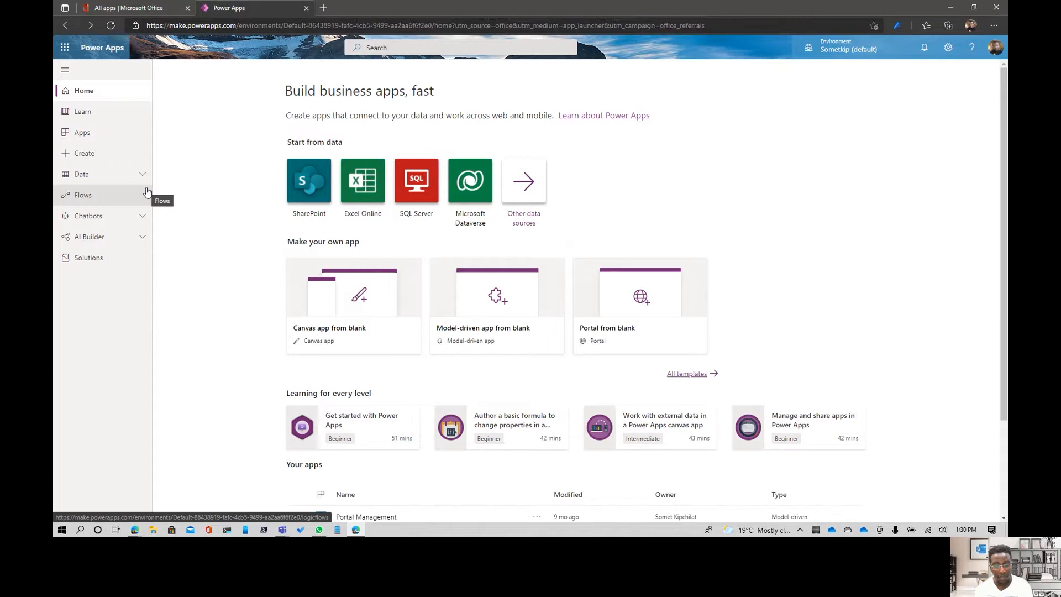
mouse_move(383, 296)
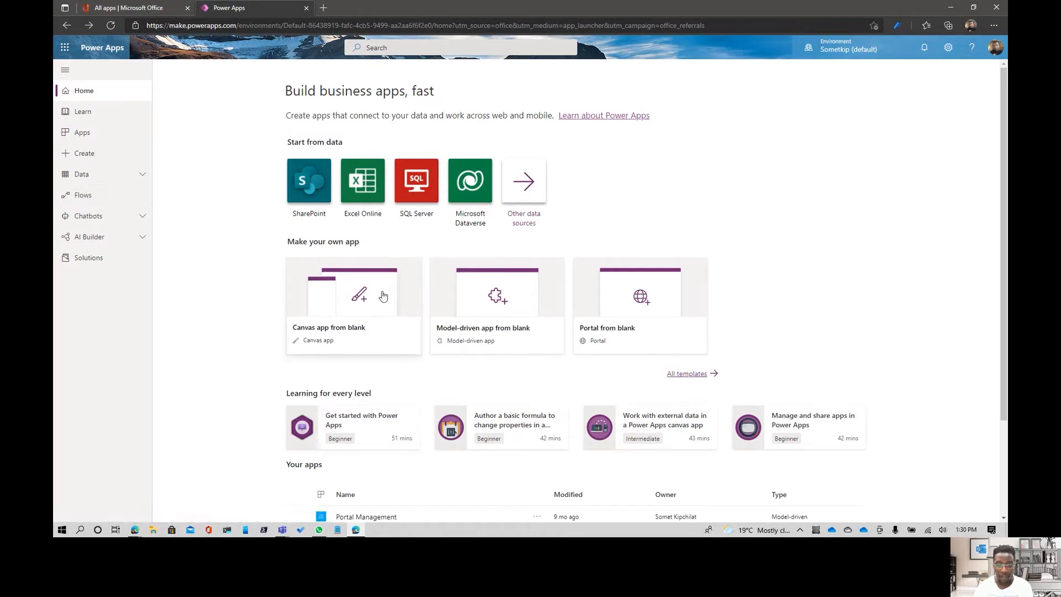
mouse_move(780, 273)
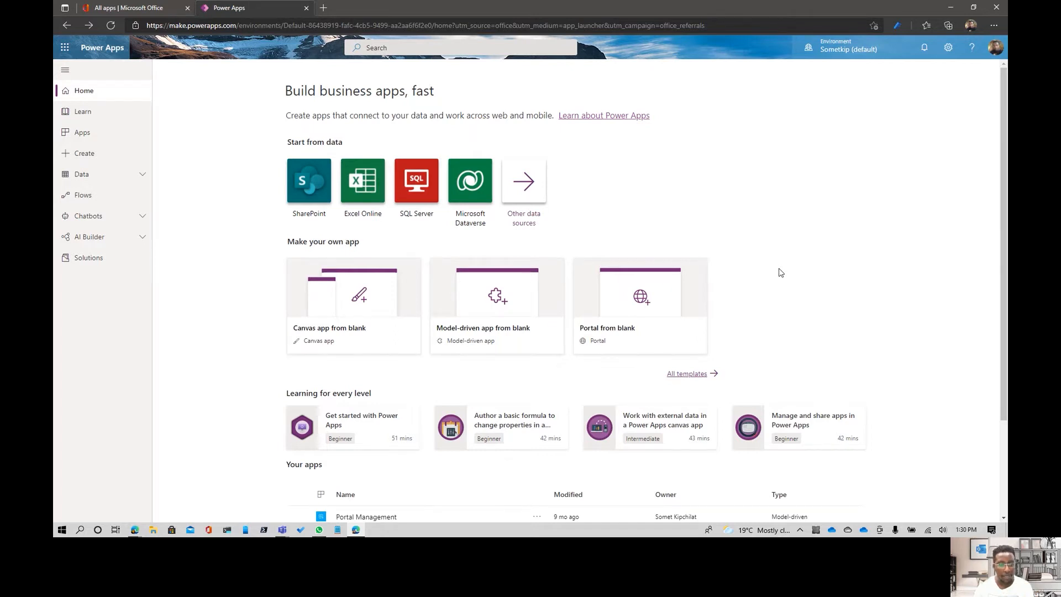
mouse_move(668, 289)
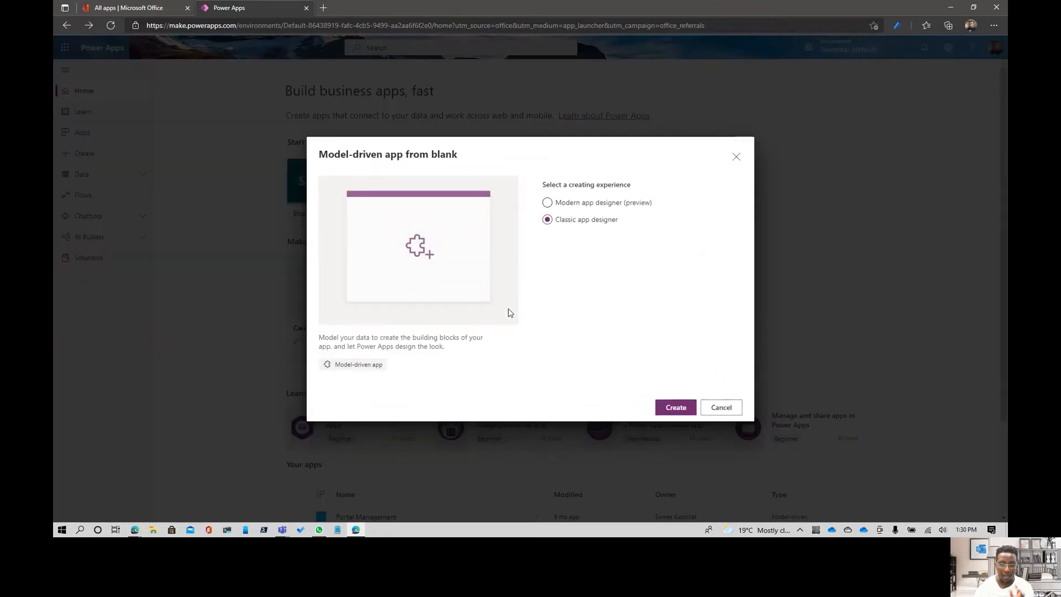
Step: Create a modern-designer model-driven app named Sales Hub with description 'Sales hub'
click(548, 202)
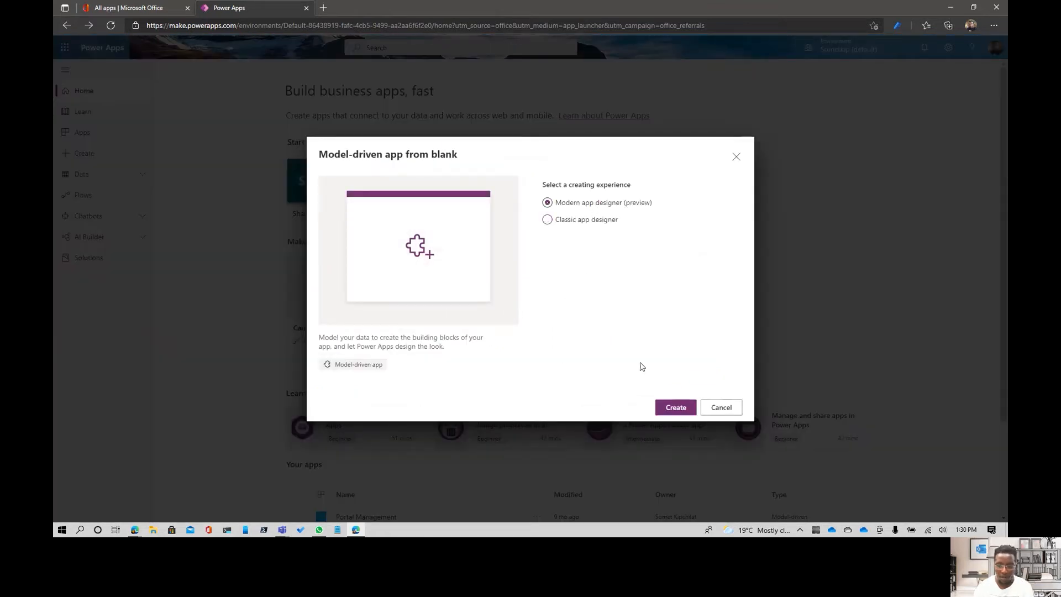
click(675, 407)
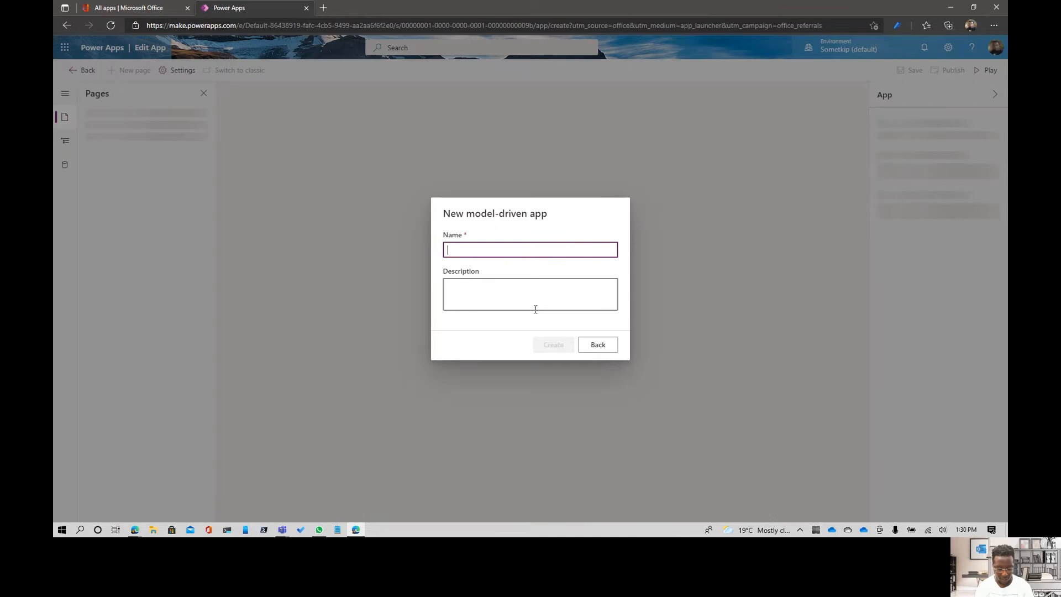
text(Sales Hub)
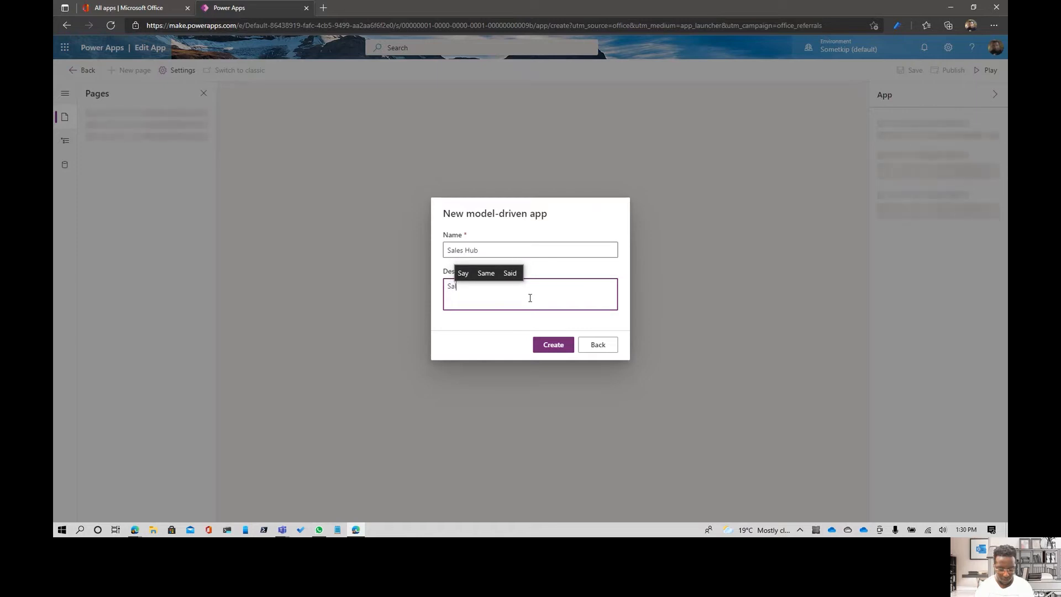
text(Sales hub)
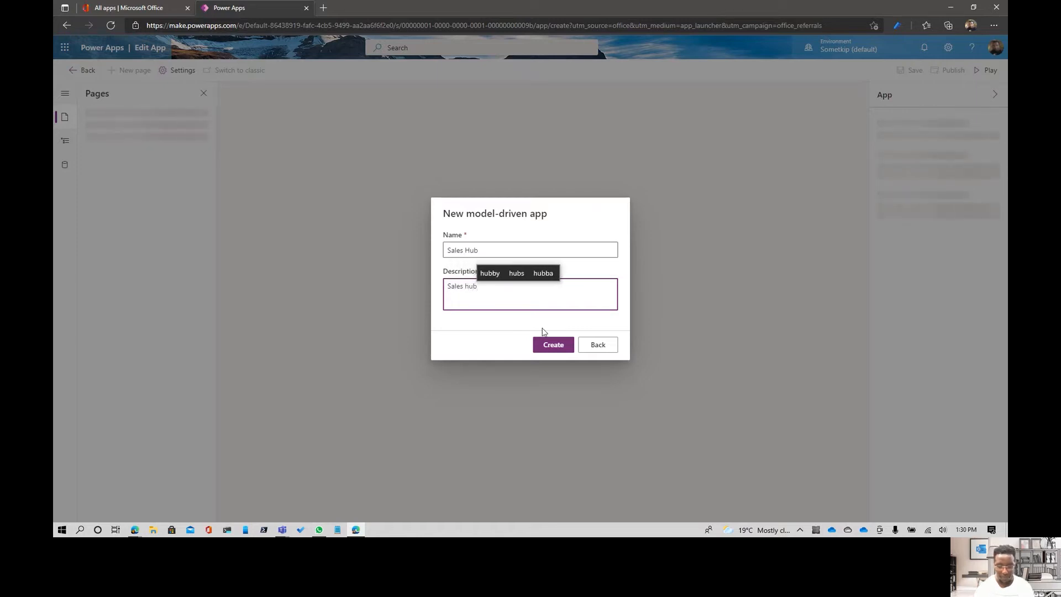
click(553, 344)
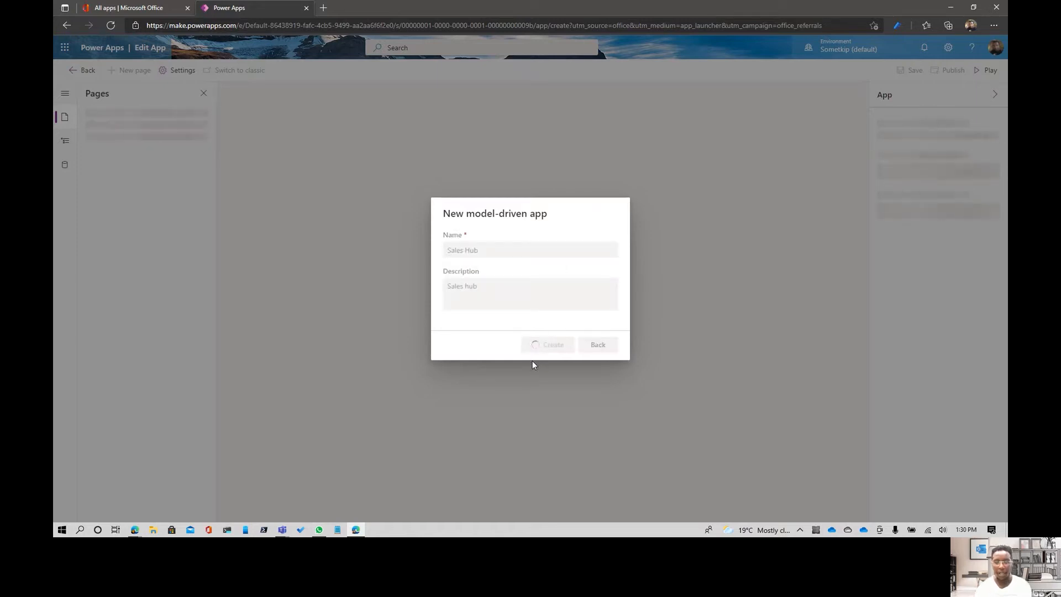
click(548, 344)
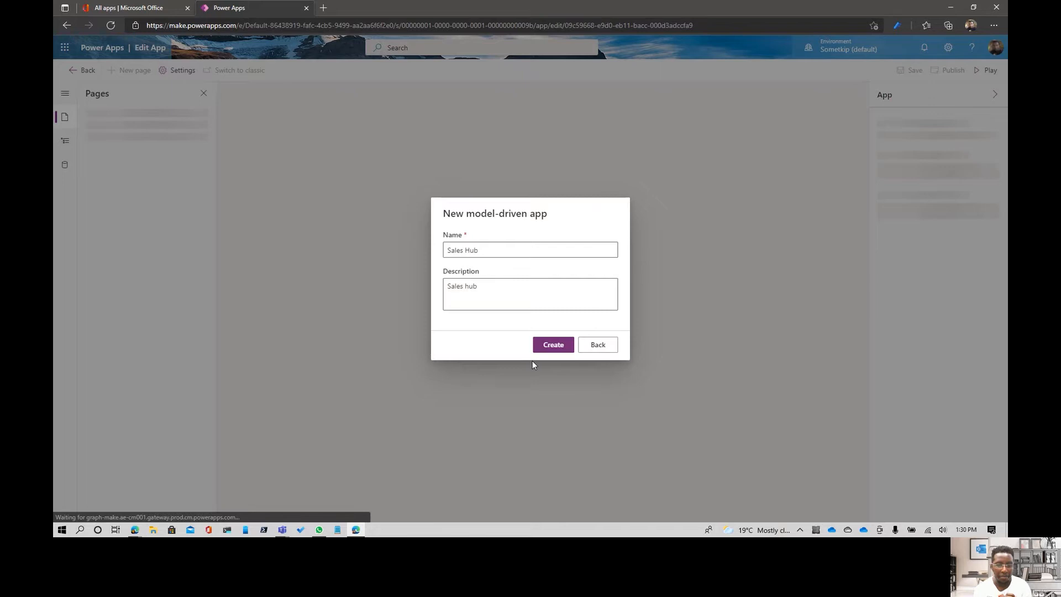
click(552, 344)
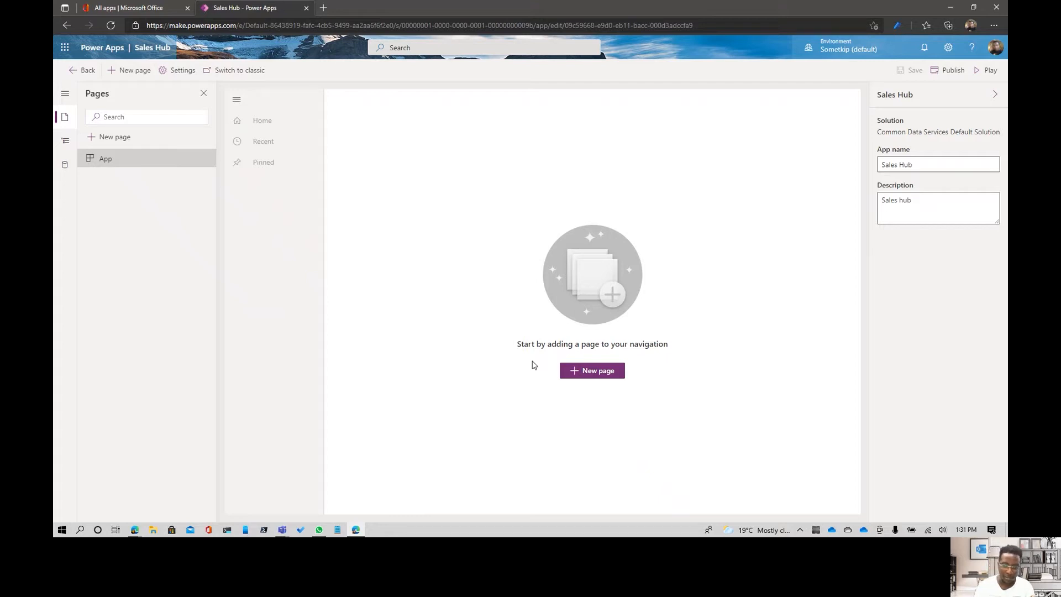
Step: Add table-based view and form pages, picking the Invoices and Quotes tables
click(591, 370)
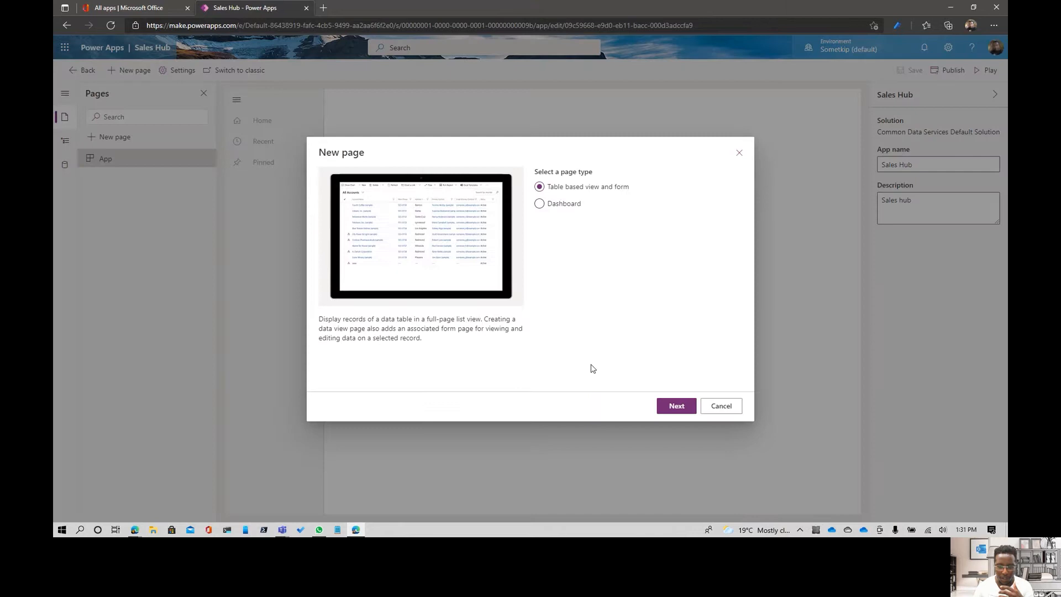
mouse_move(594, 209)
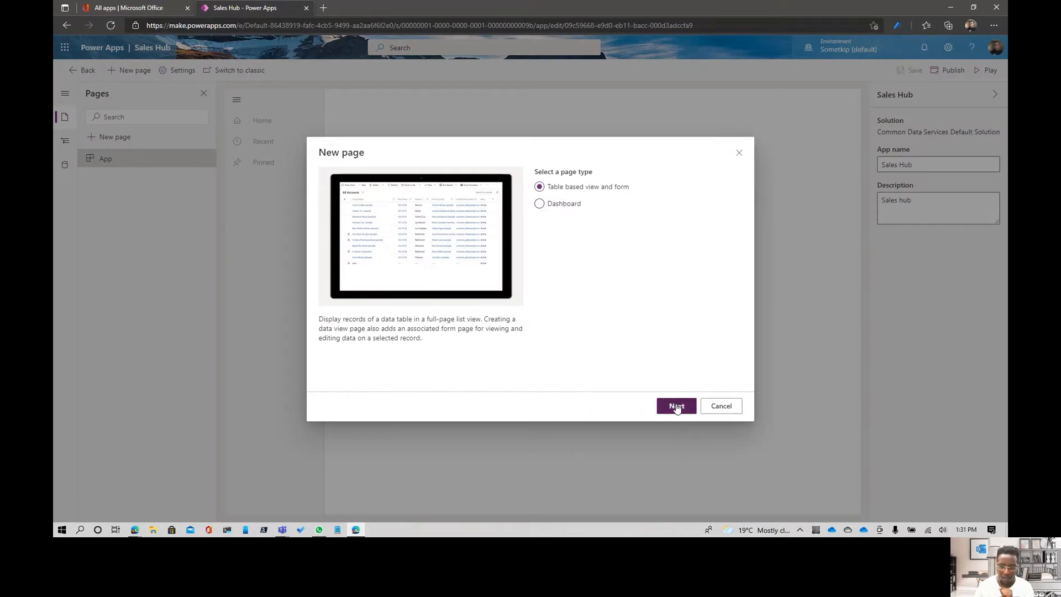
click(676, 406)
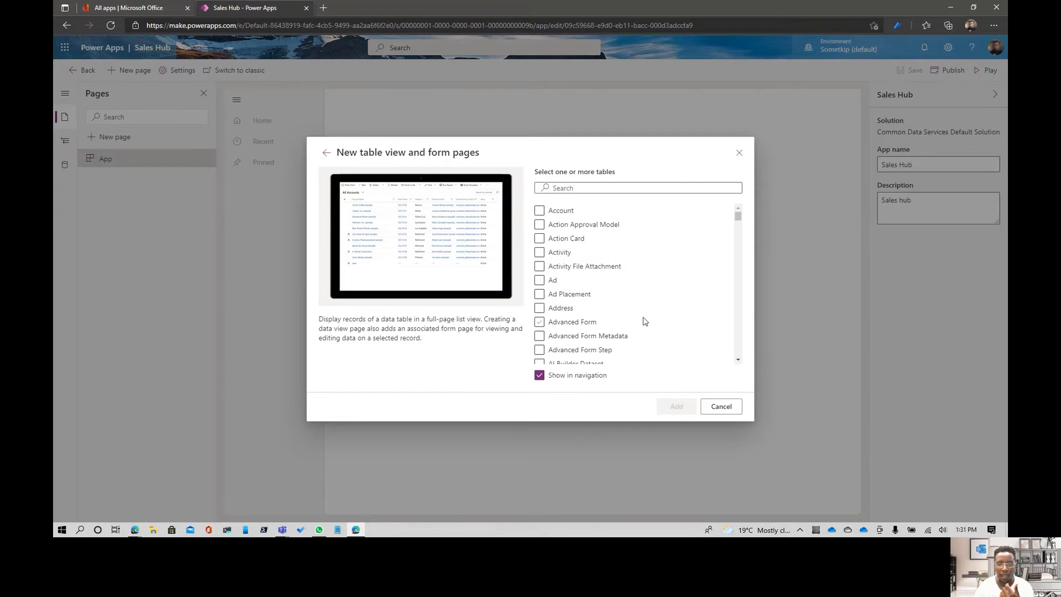
click(539, 321)
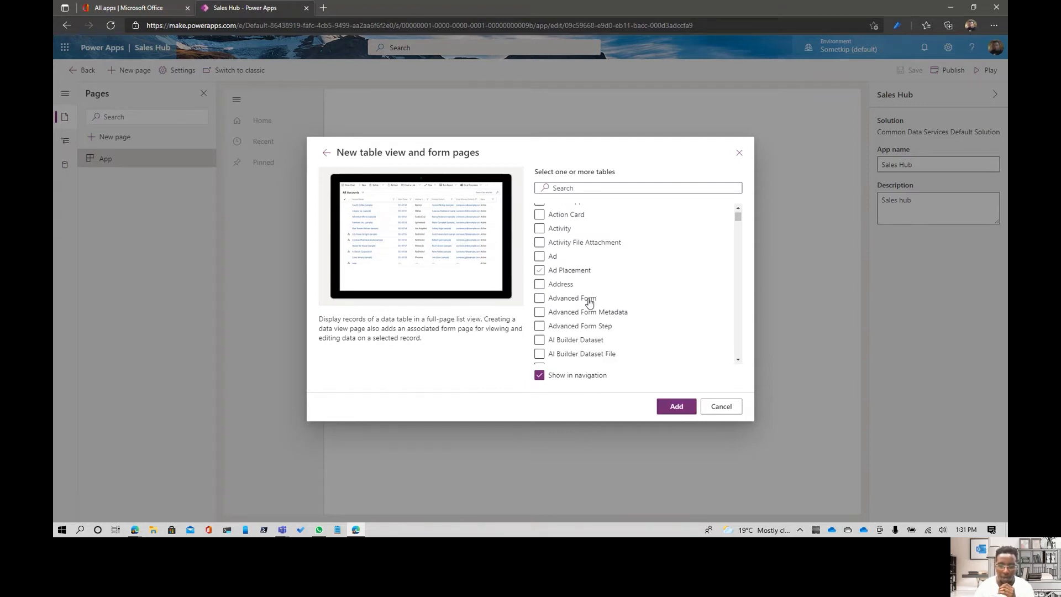
scroll(down, 3)
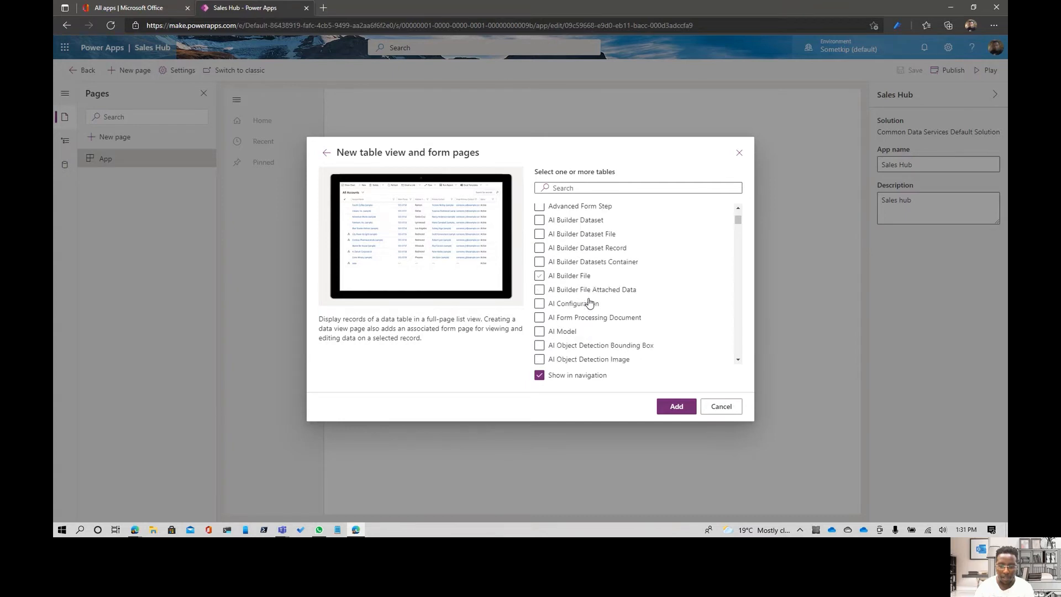
scroll(down, 3)
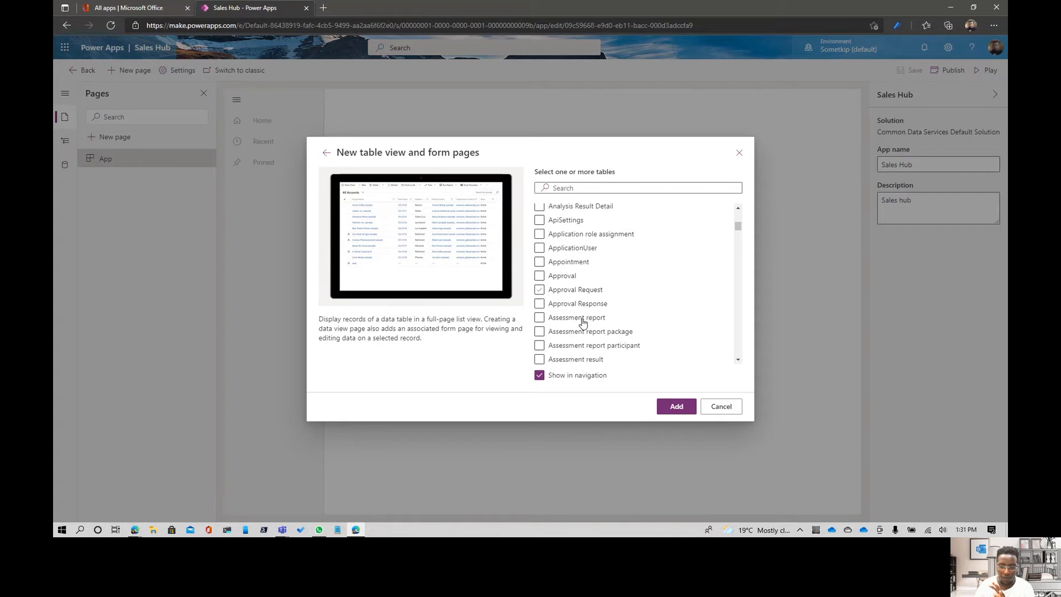
scroll(down, 3)
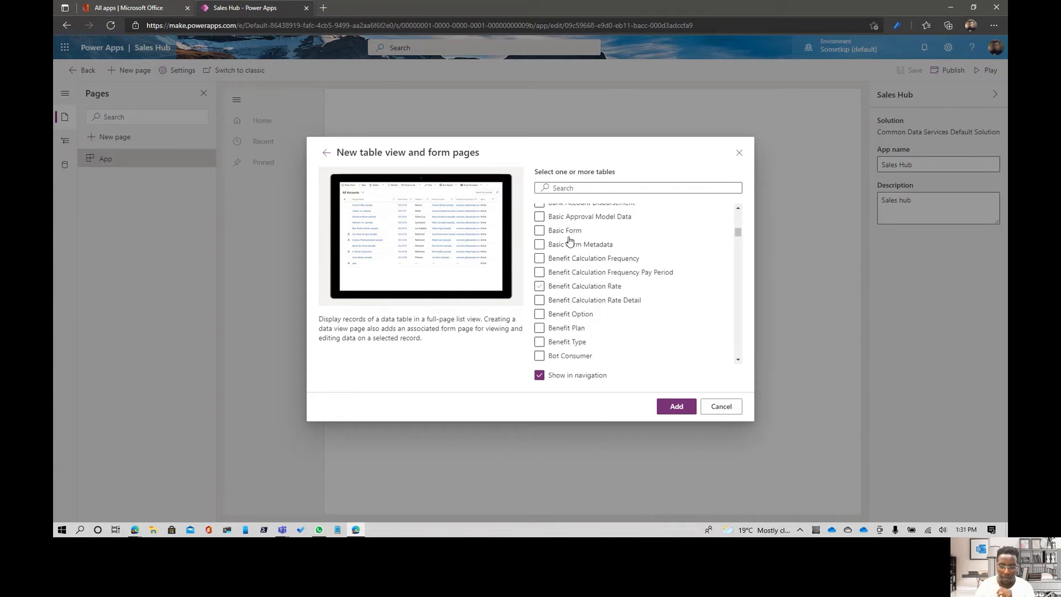
text(inv)
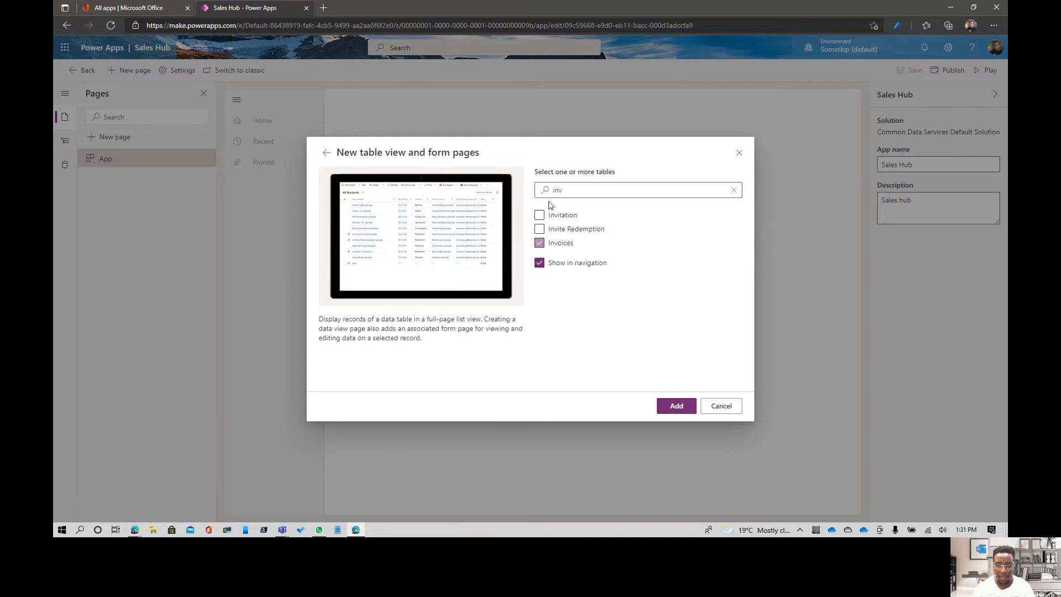
text(quo)
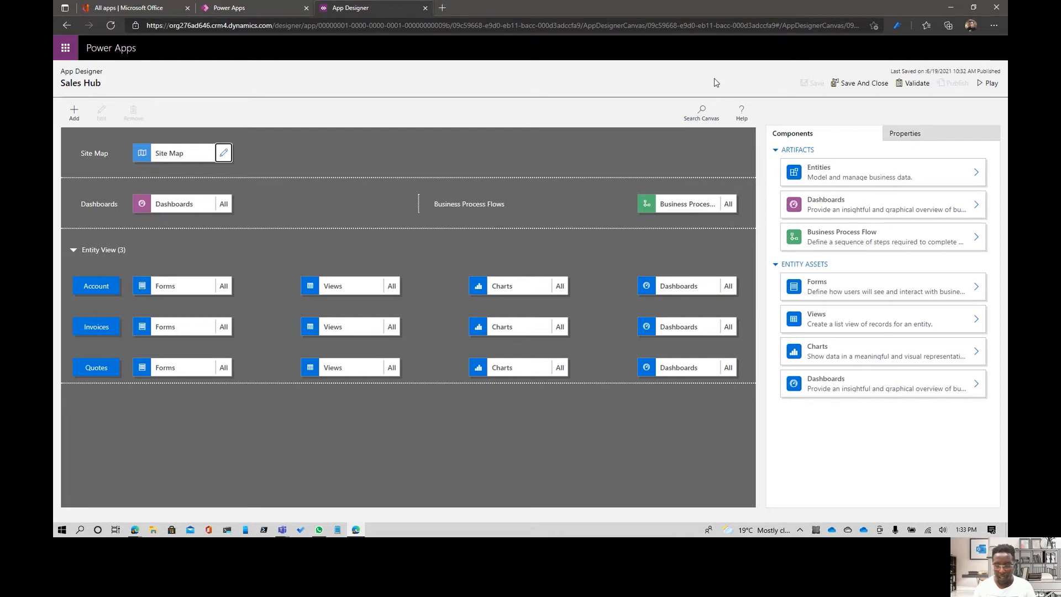
mouse_move(416, 77)
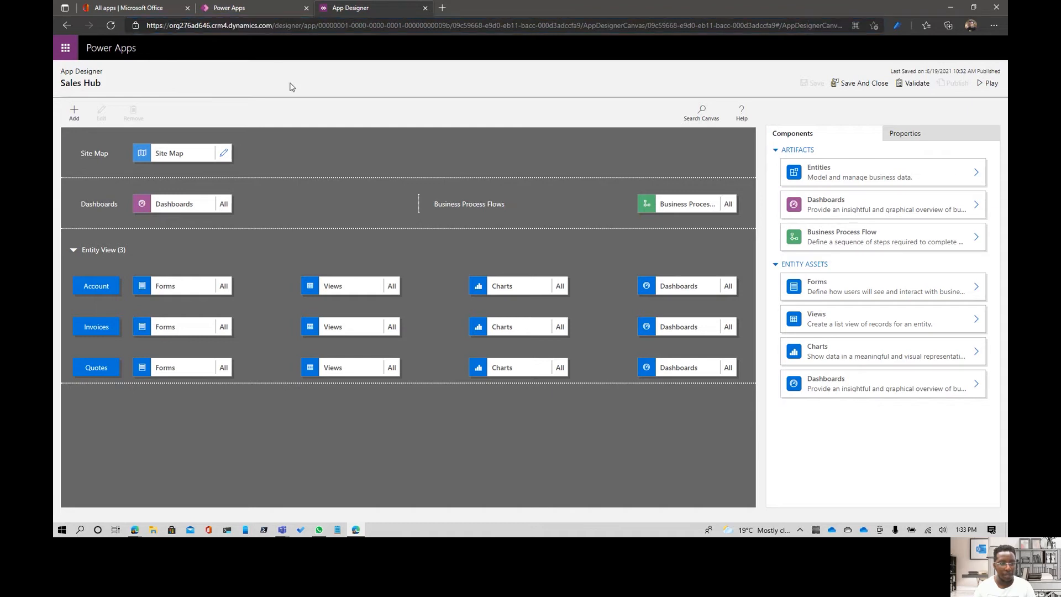
Step: Show the Sales Hub app properties panel in App Designer
click(905, 134)
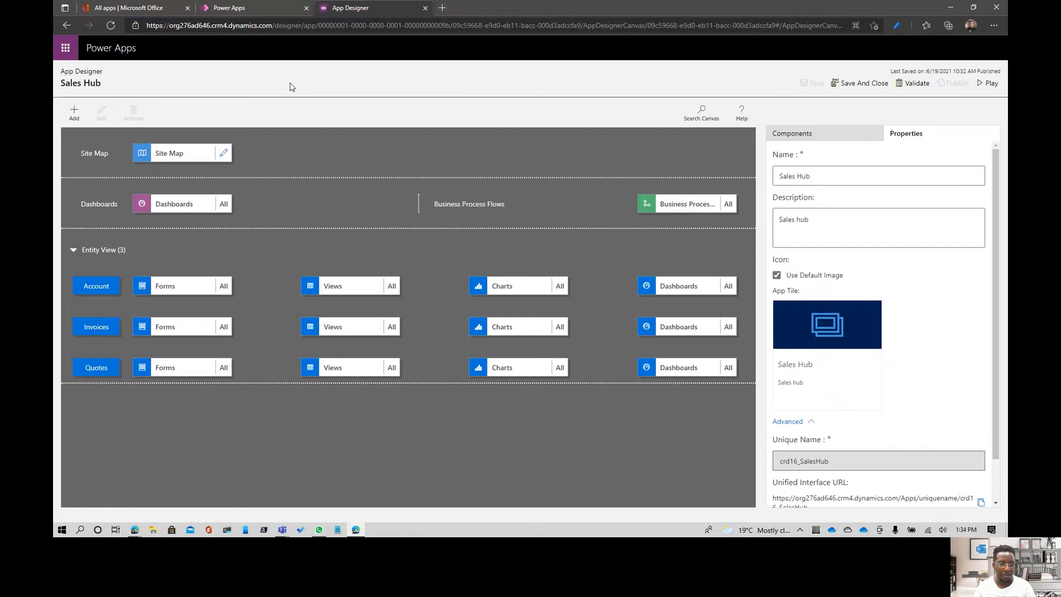
mouse_move(223, 156)
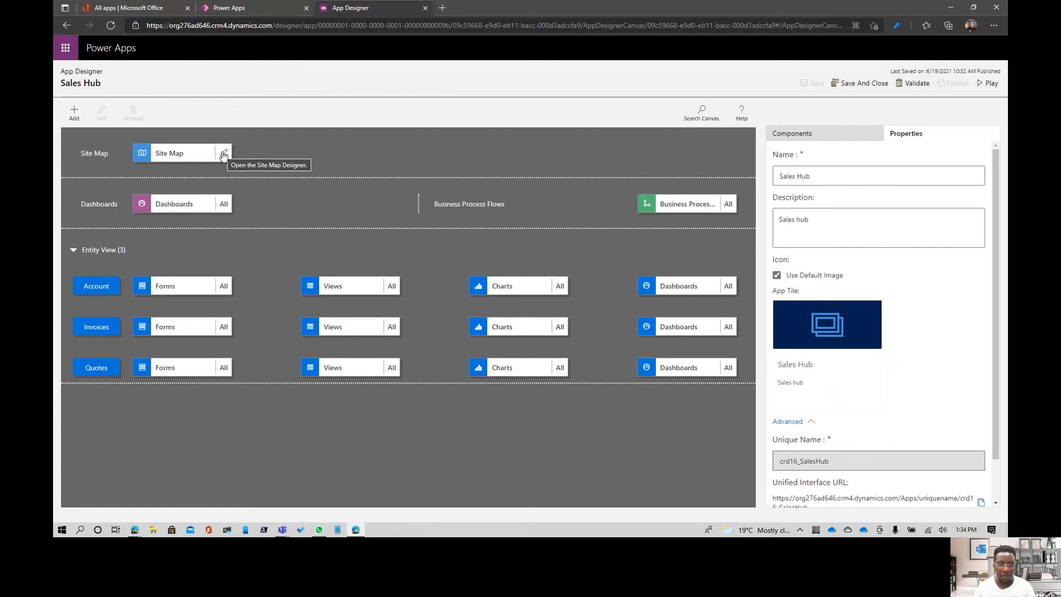
Step: In the site map editor, rename Area1 to Sales and select Group1 for renaming
click(223, 153)
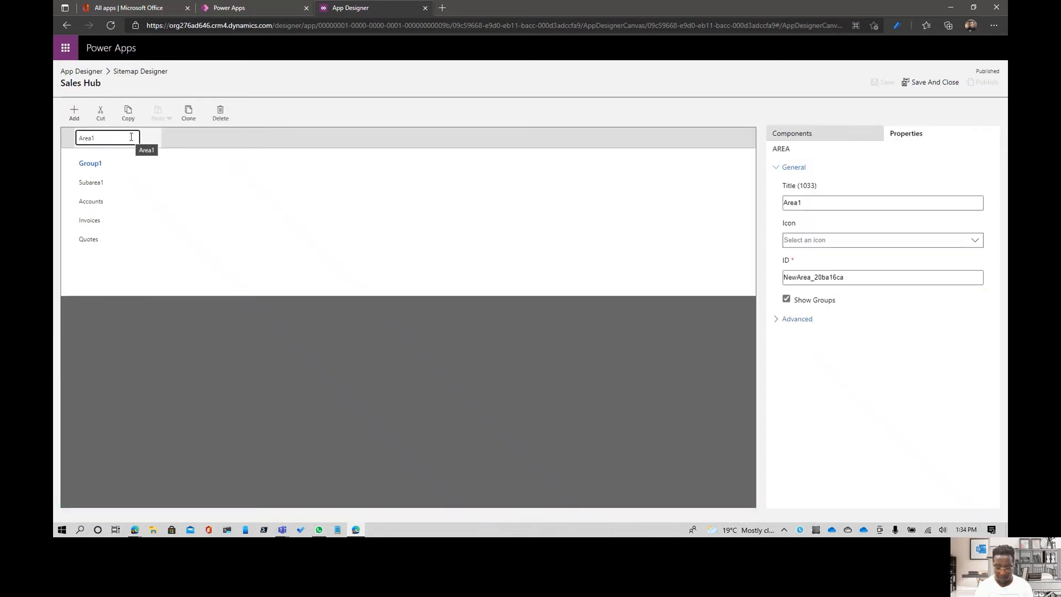
text(Sales)
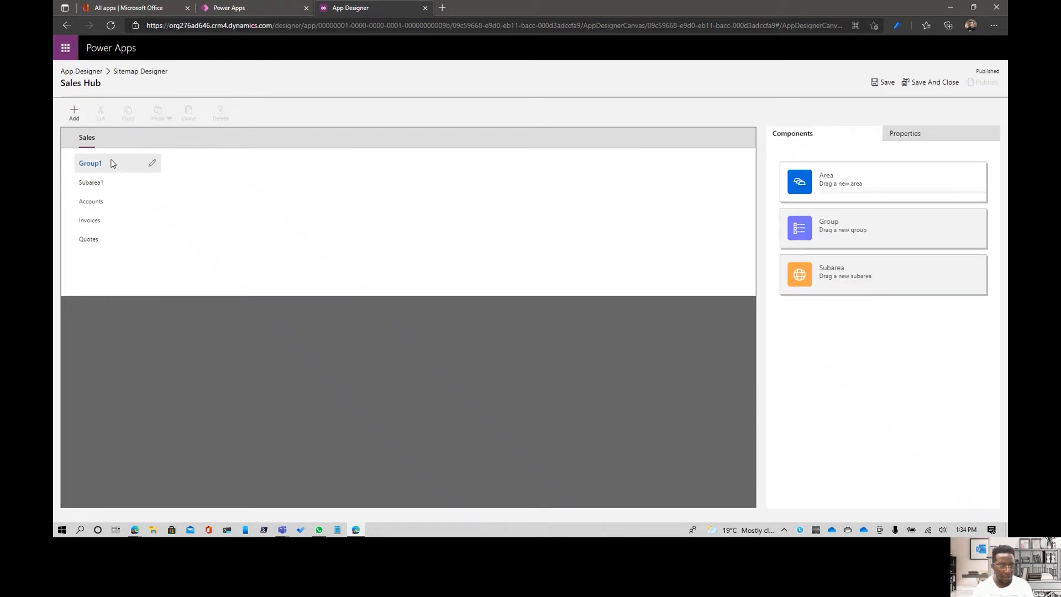
click(90, 163)
text(My Work)
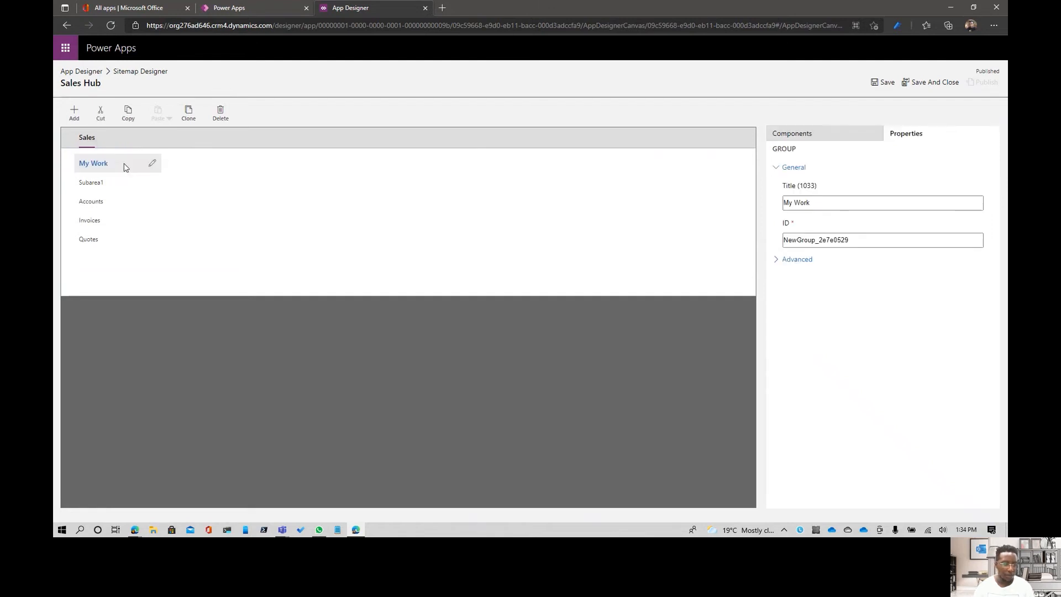
Step: Add Customers and Reports groups to the Sales area and delete Subarea1
click(73, 110)
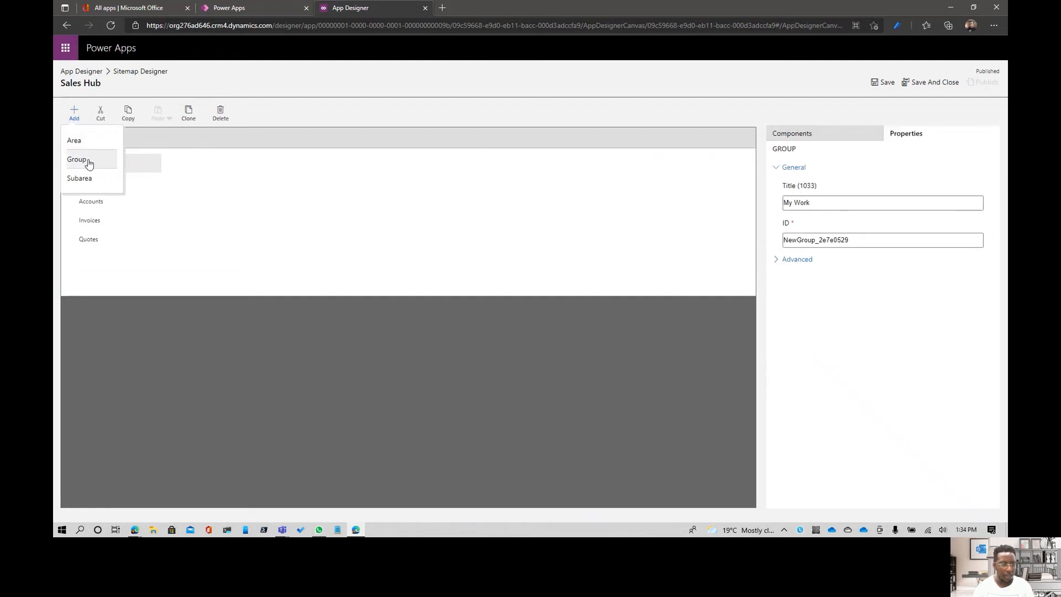
click(78, 159)
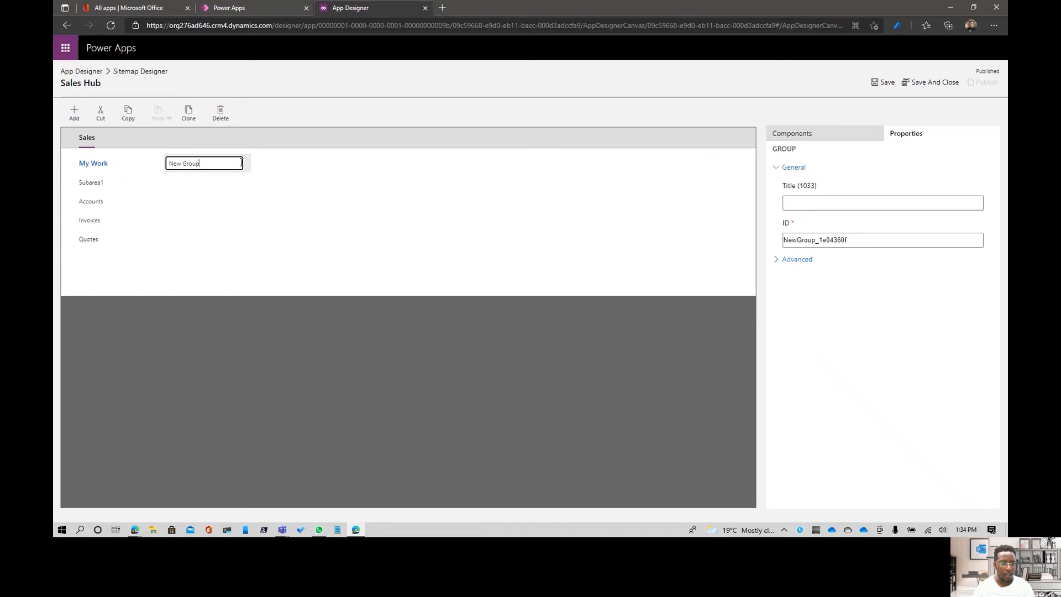
text(N)
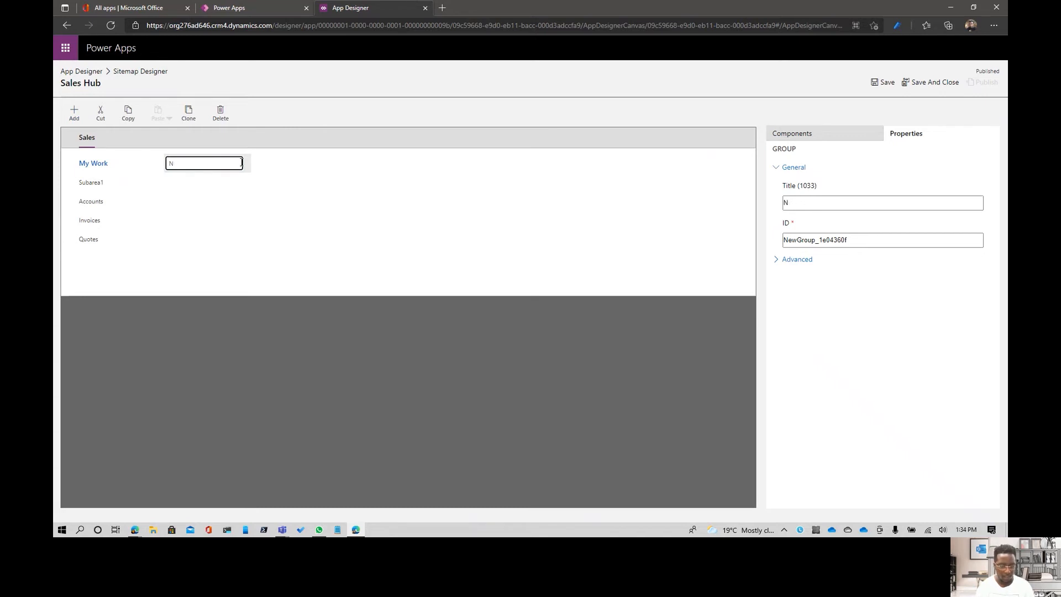
text(Customers)
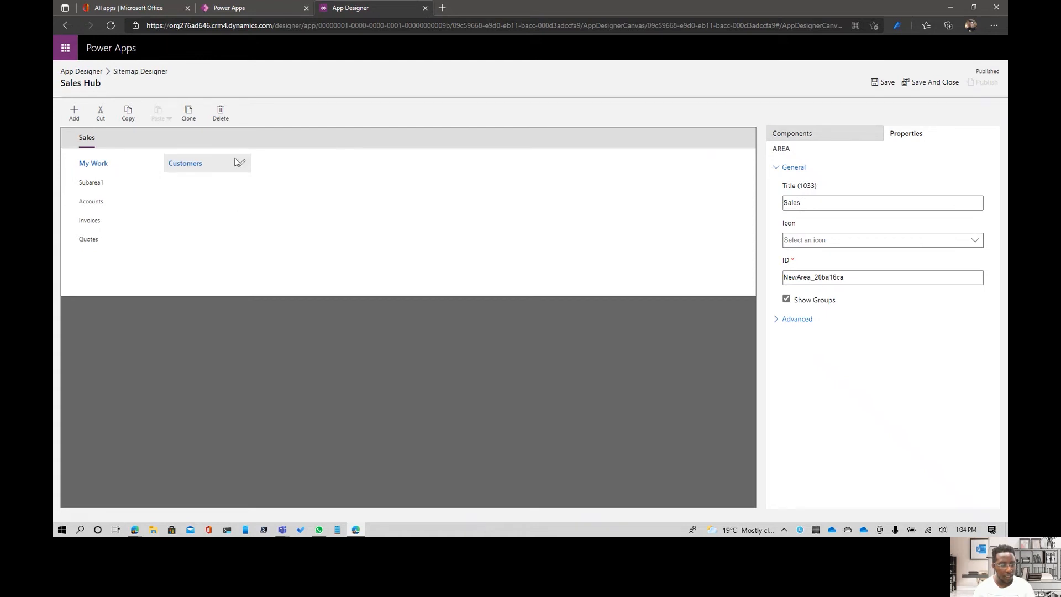
click(73, 110)
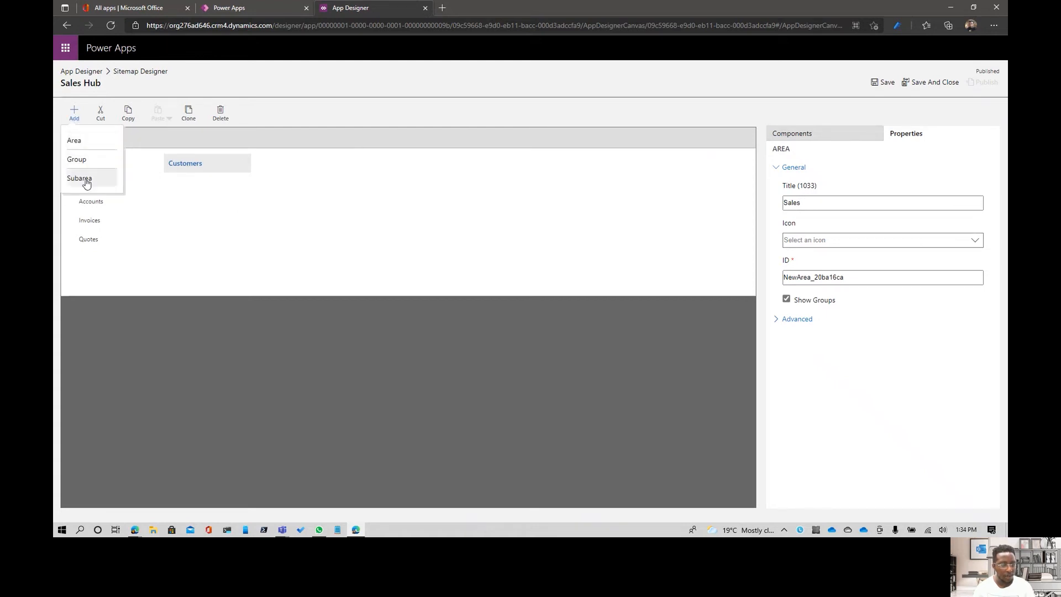
click(77, 159)
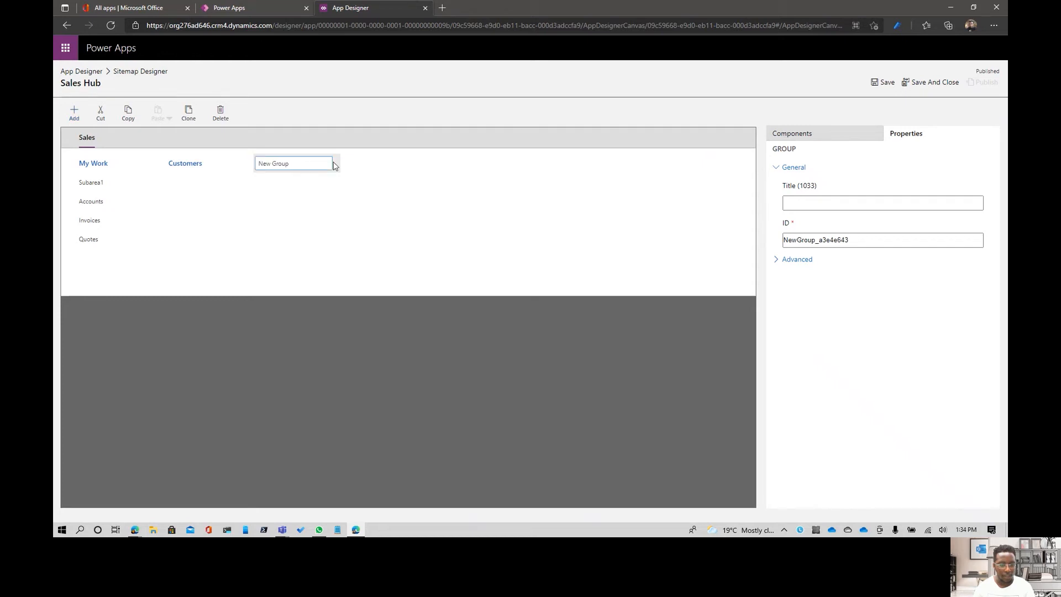
text(N)
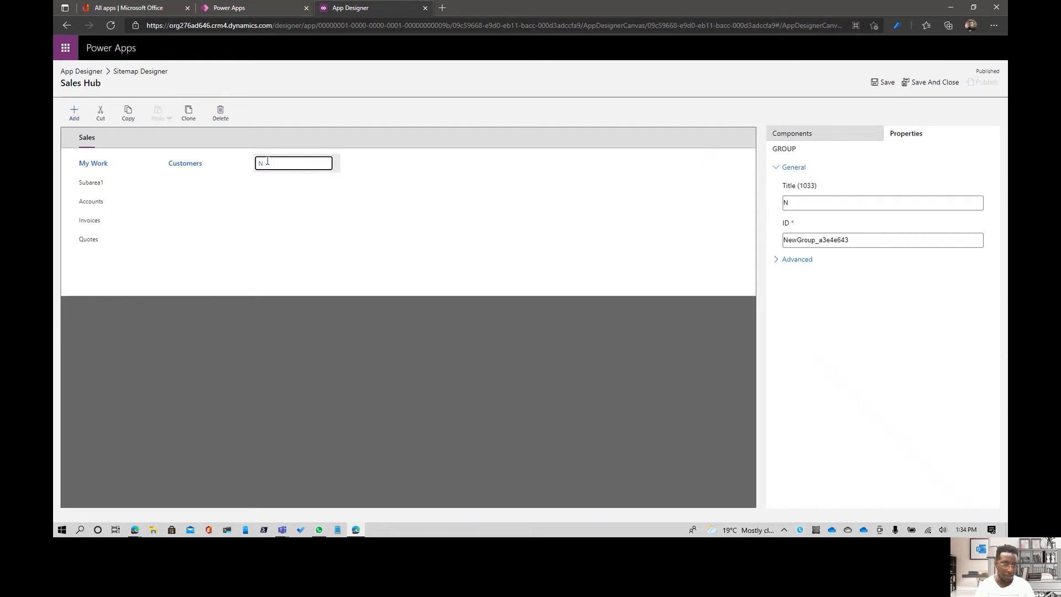
text(Reports)
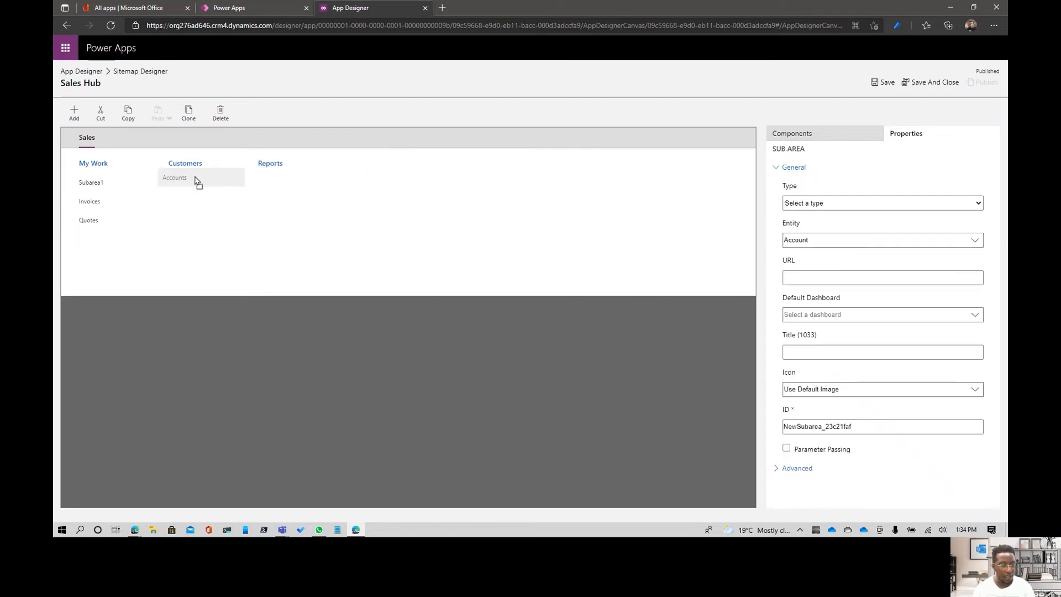
mouse_move(108, 202)
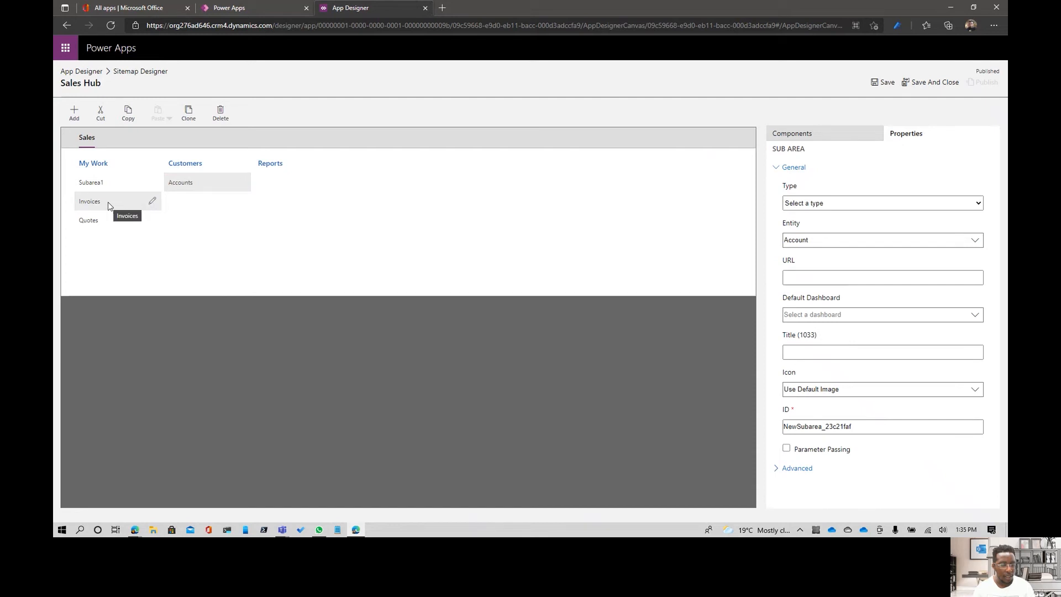
mouse_move(108, 184)
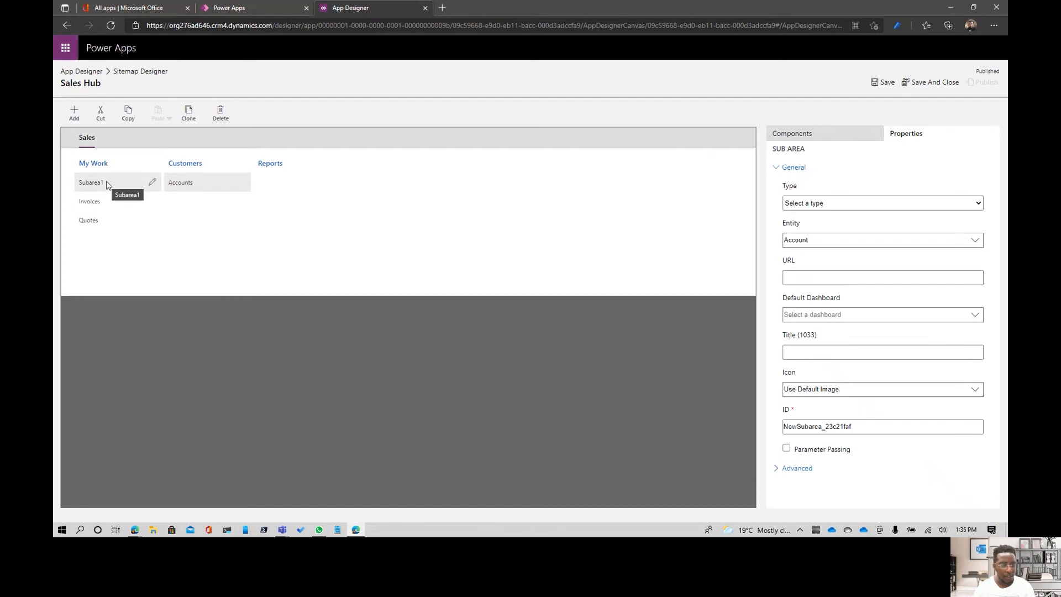
mouse_move(128, 183)
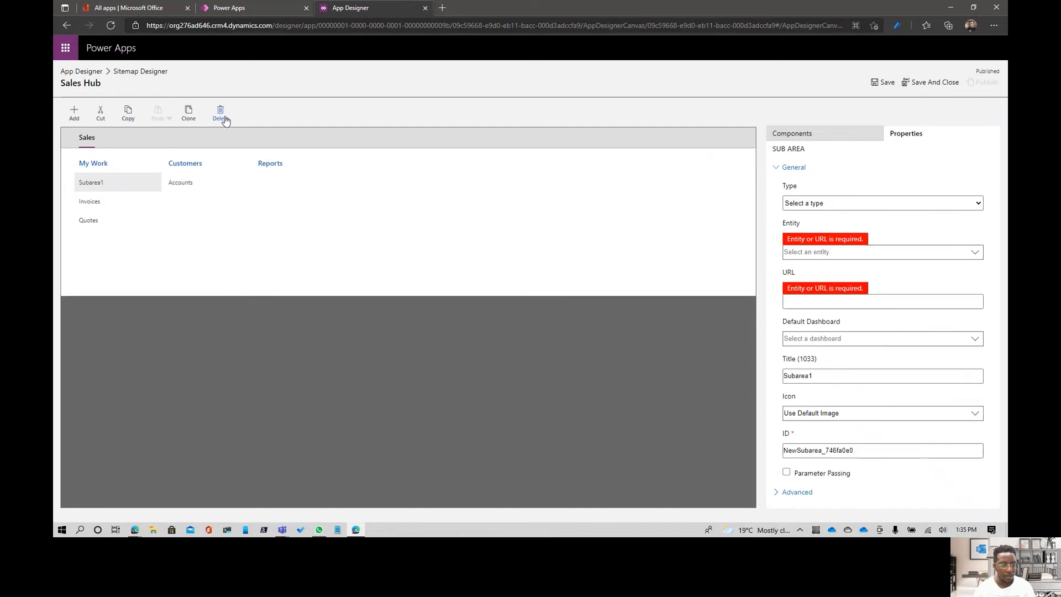
click(220, 109)
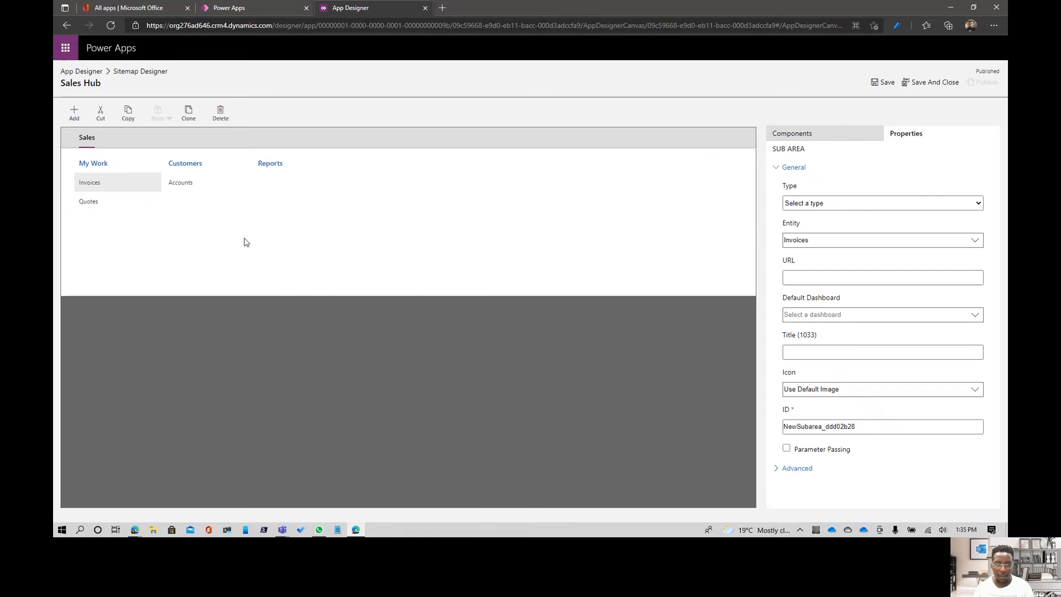
Step: Save the sitemap and set the Accounts subarea type to Entity
click(880, 82)
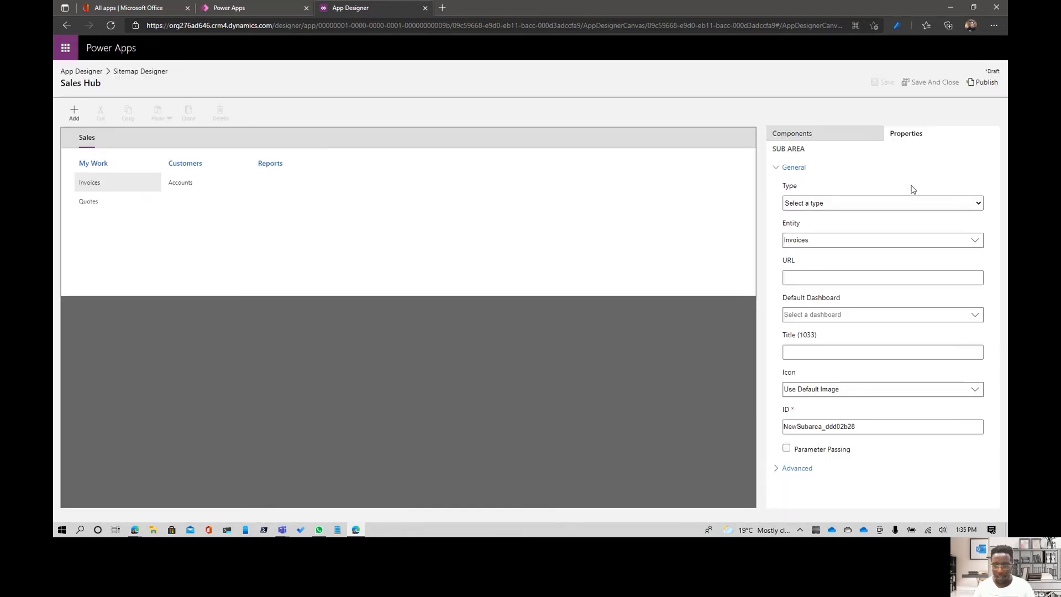
mouse_move(894, 178)
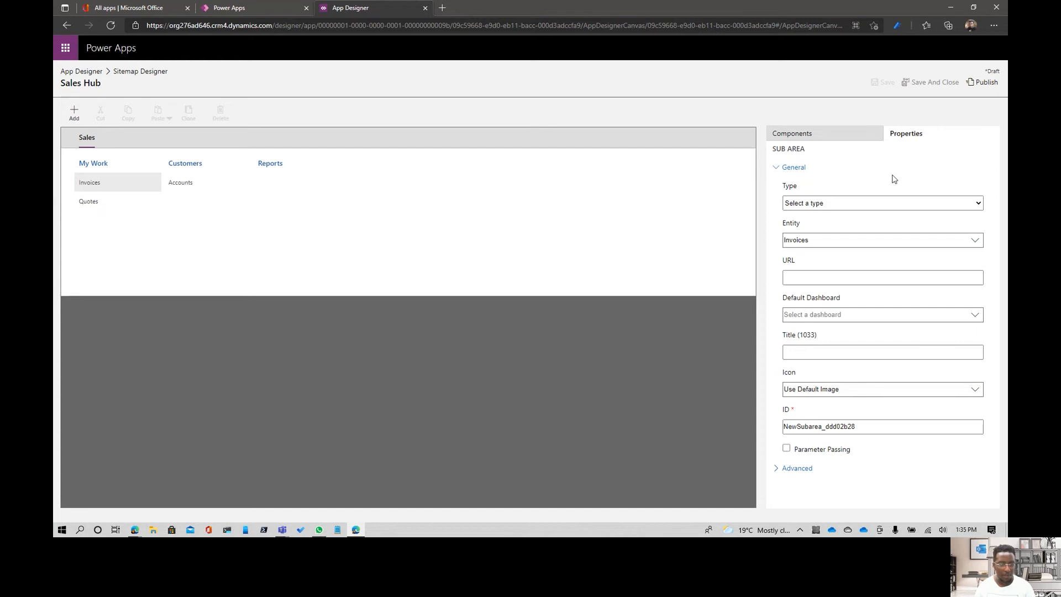
mouse_move(249, 216)
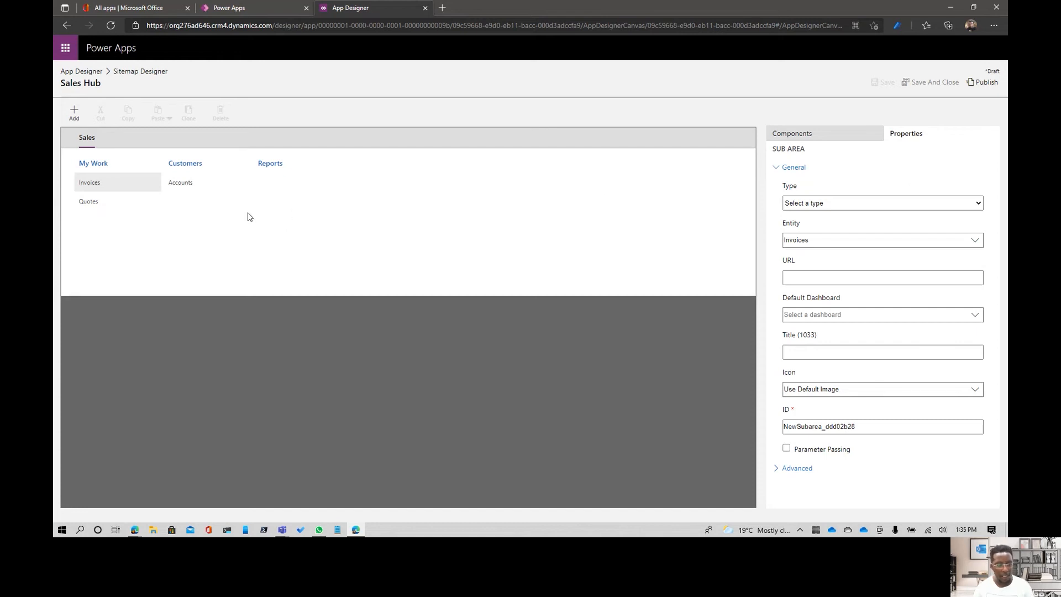
click(181, 182)
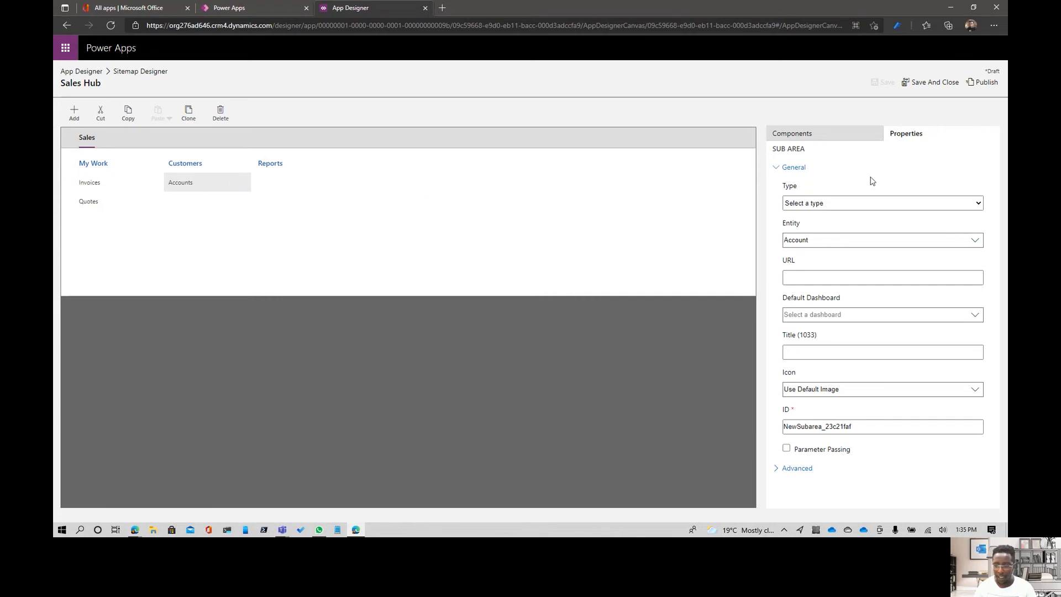
click(882, 203)
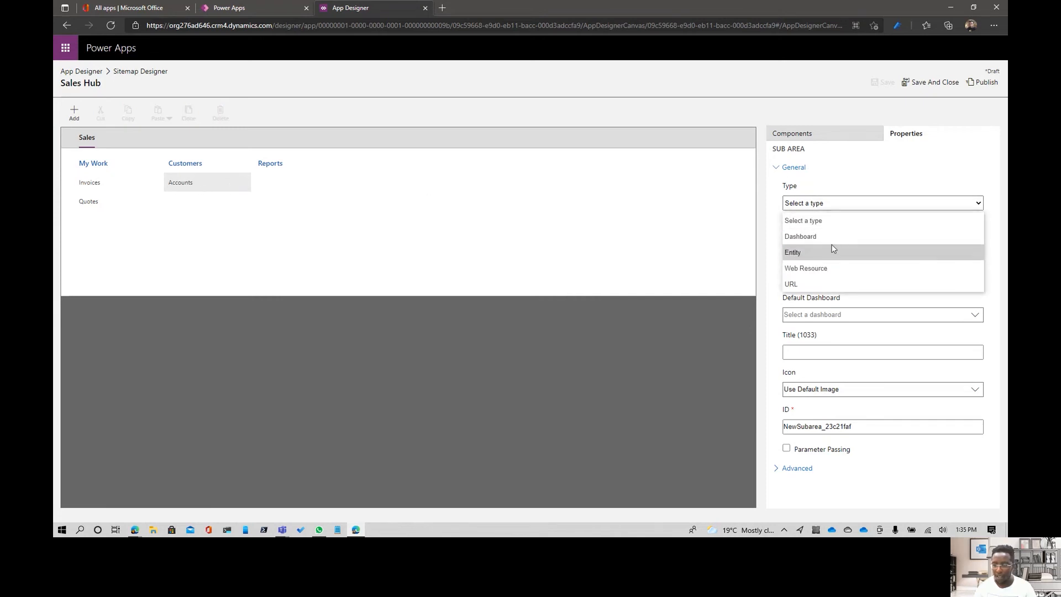
click(793, 252)
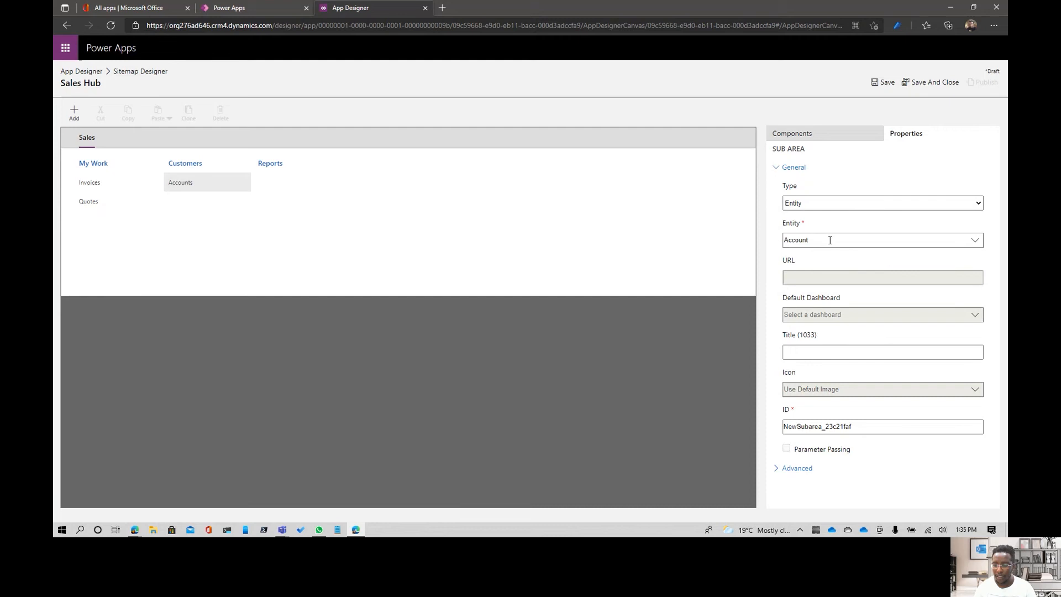
Step: Set the Invoices and Quotes subarea types to Entity and save the sitemap
double_click(796, 240)
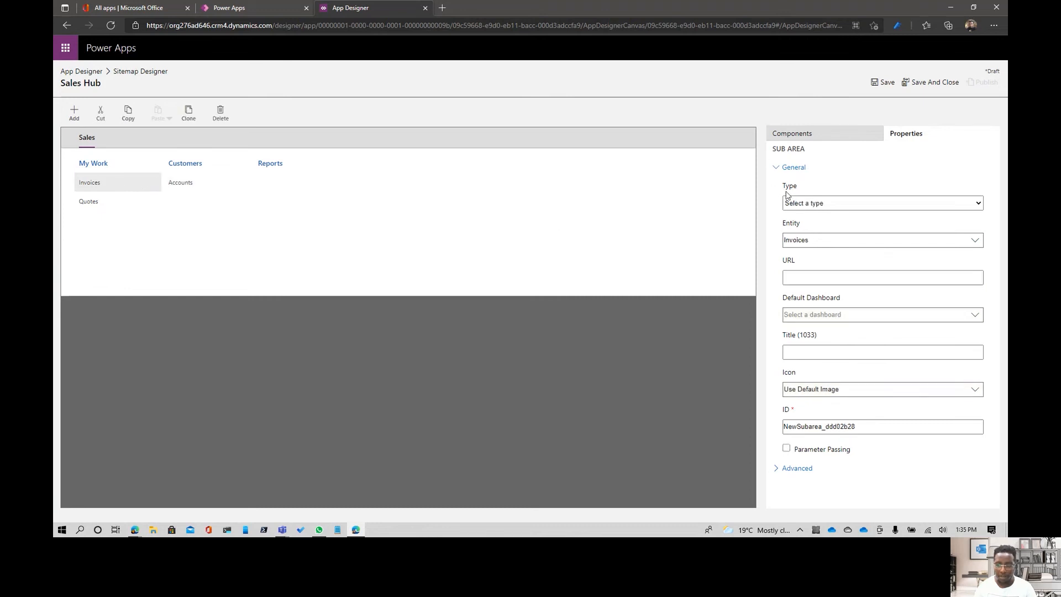
click(882, 203)
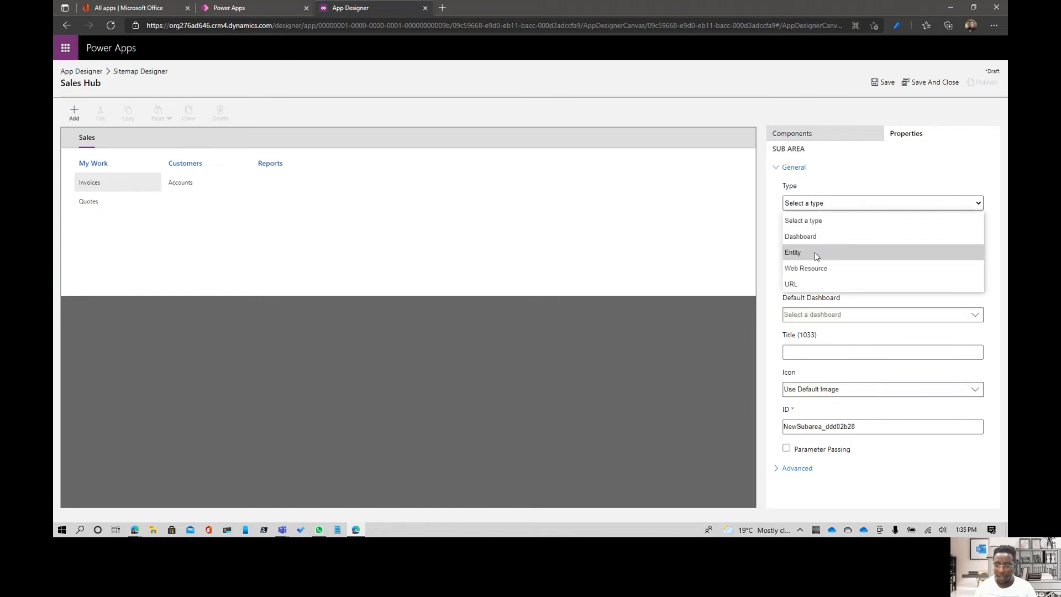
click(793, 252)
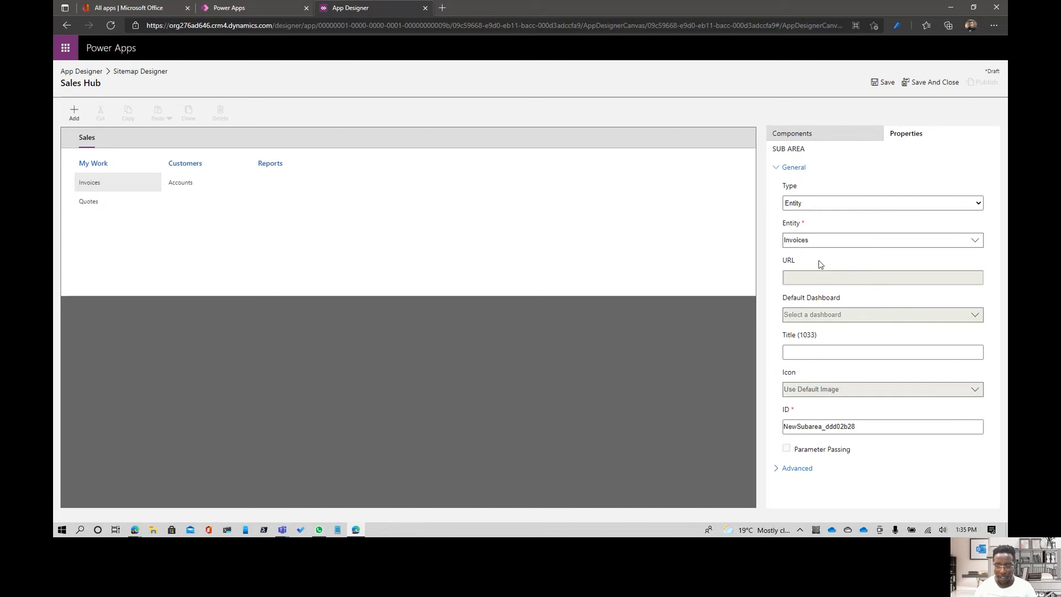
click(89, 201)
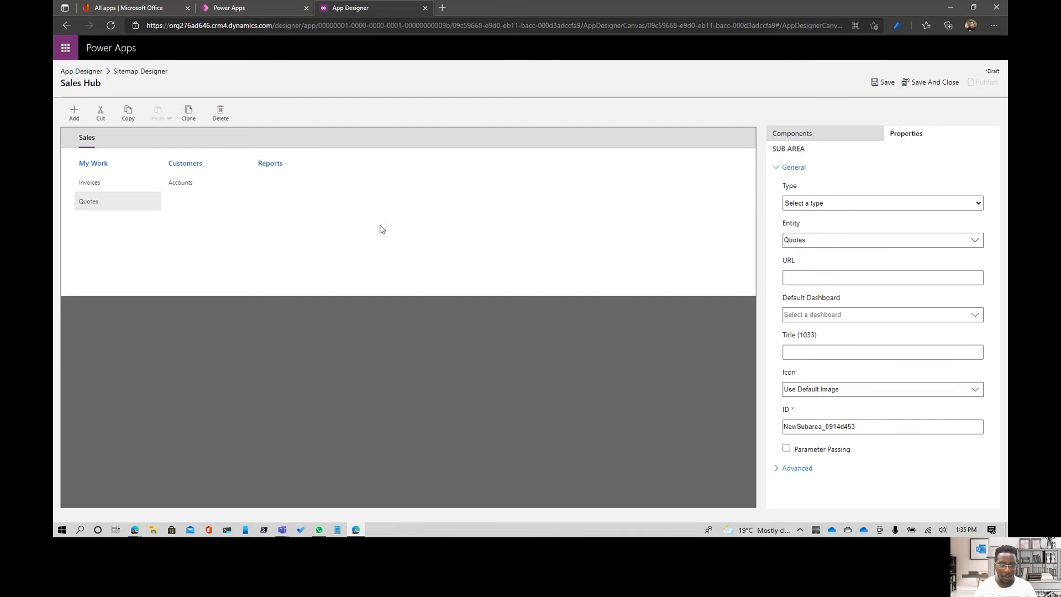
click(882, 203)
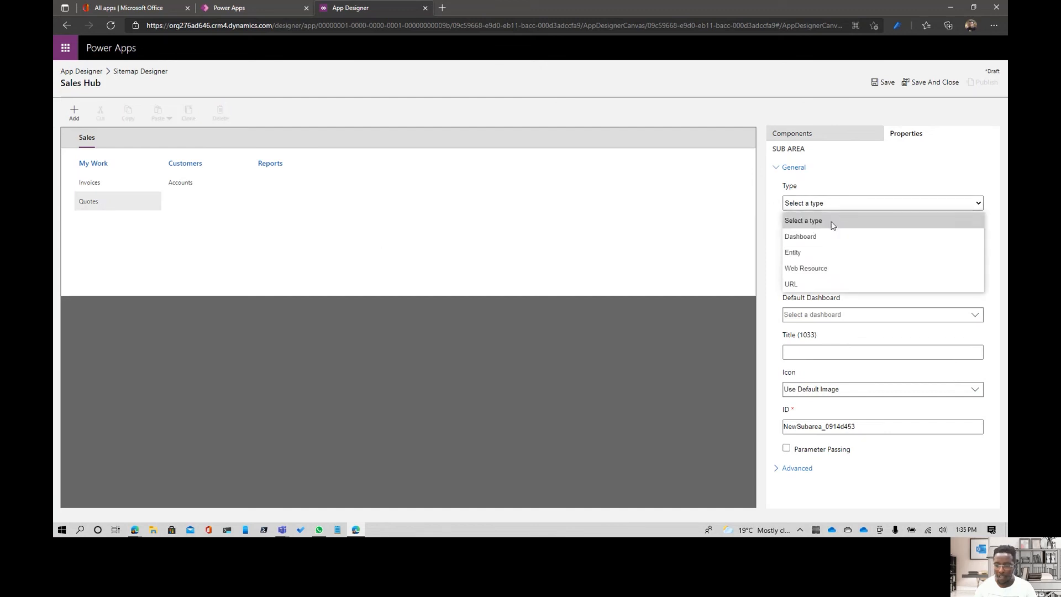
click(792, 252)
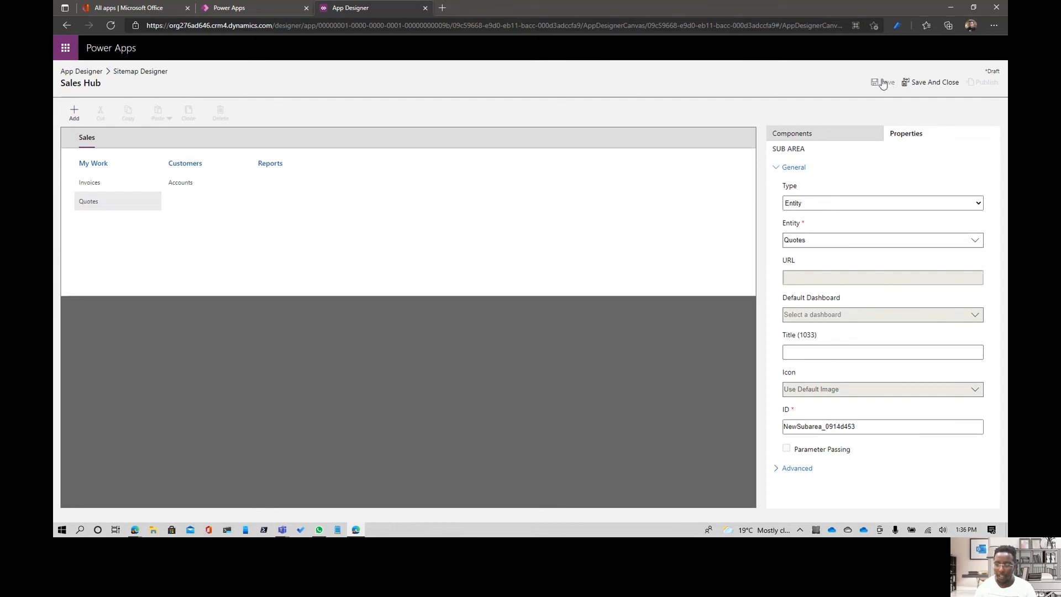
click(881, 82)
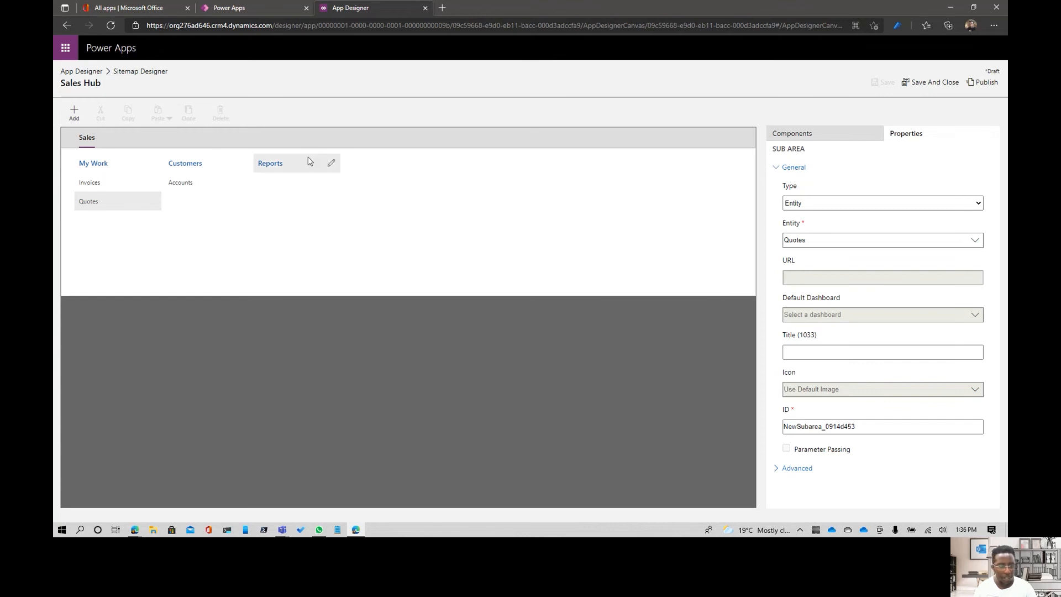
Step: Add a group named Dashboards to the Sales area and give it a new subarea
click(73, 112)
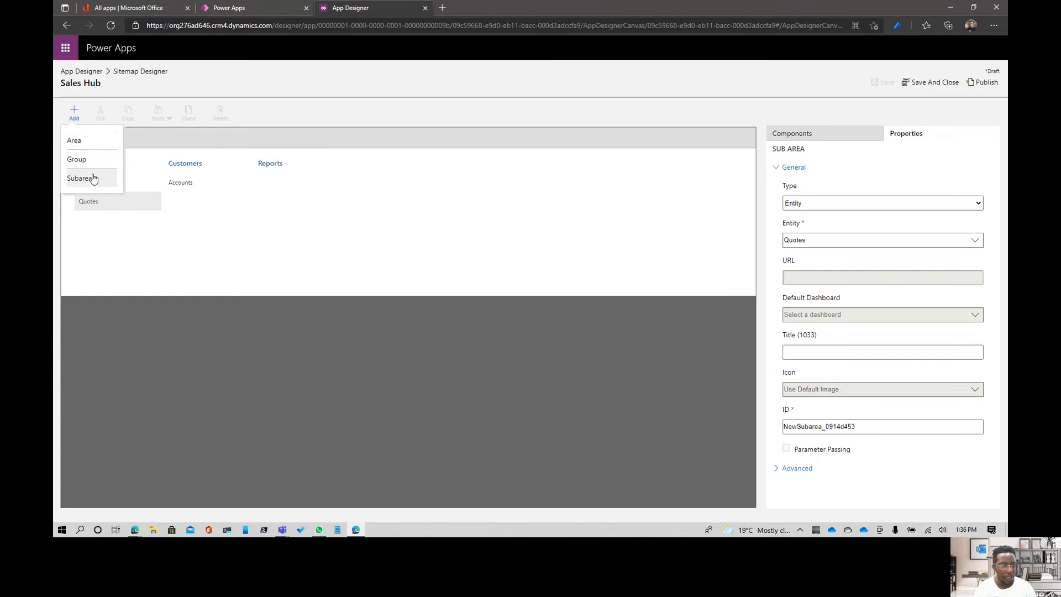
click(77, 159)
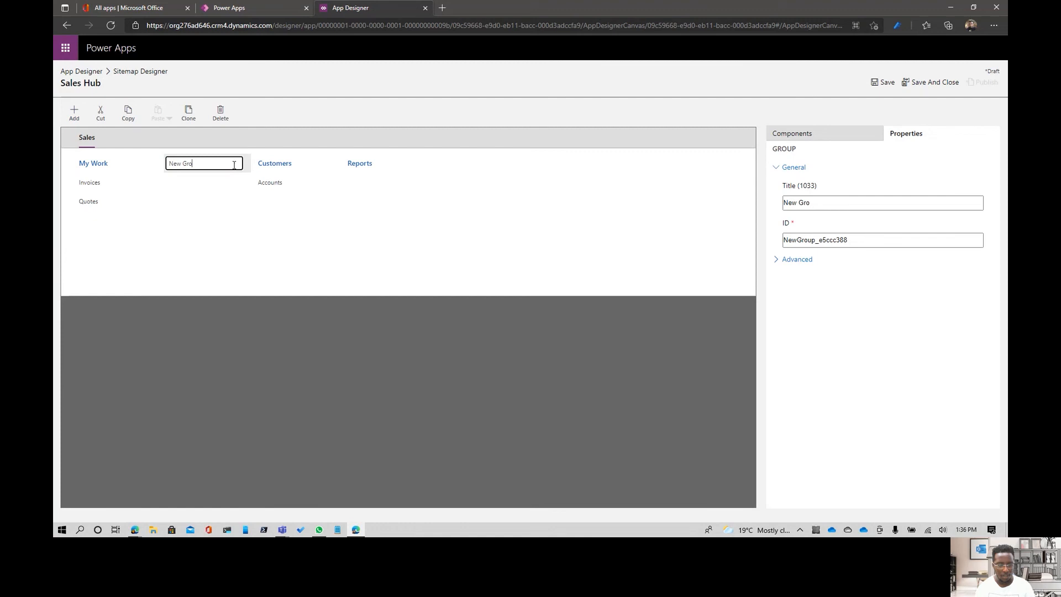
text(Dashboards)
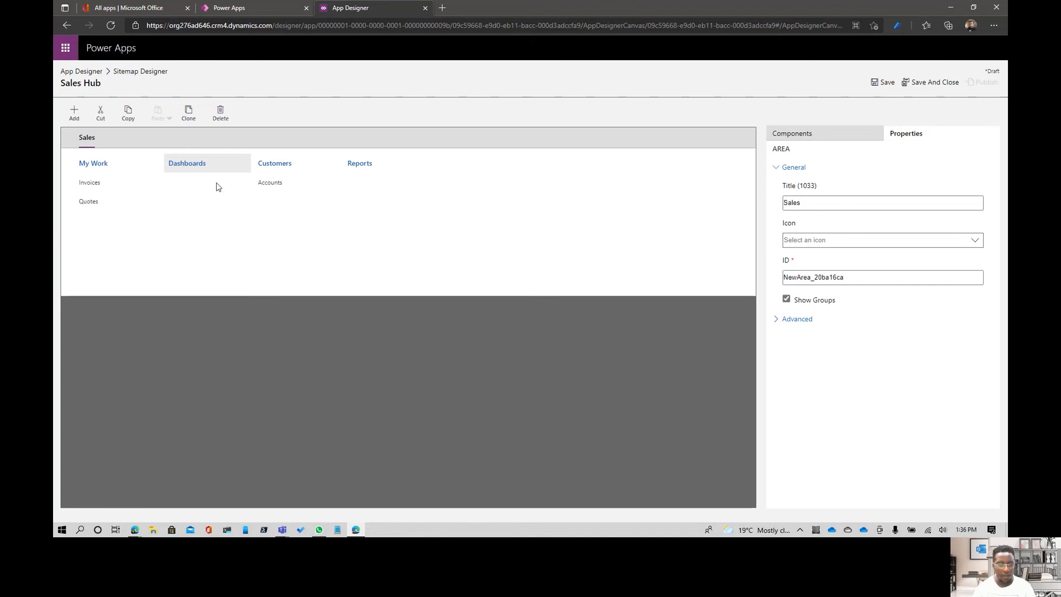
click(73, 110)
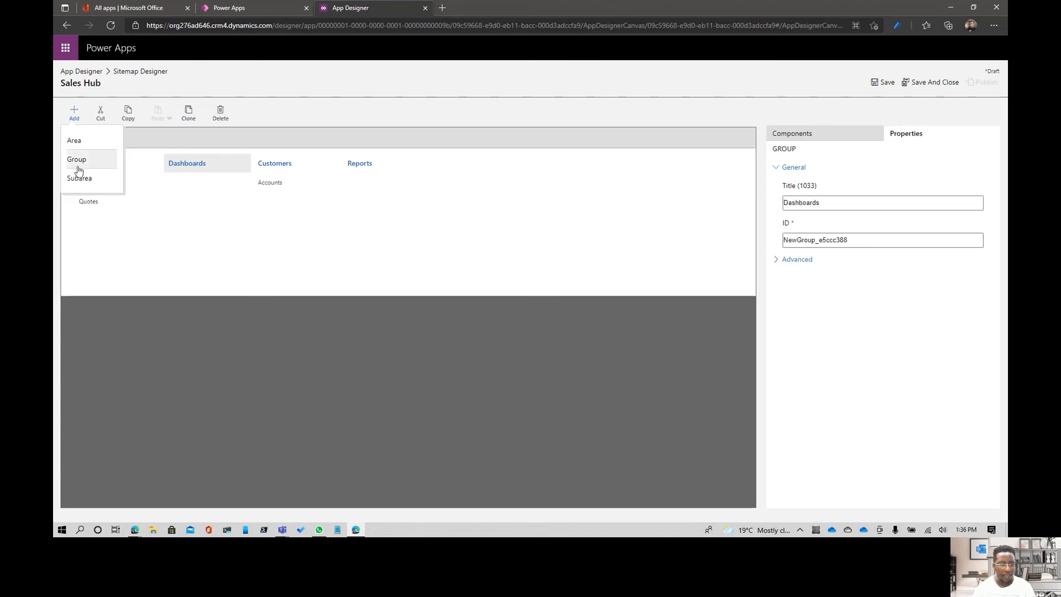
click(80, 178)
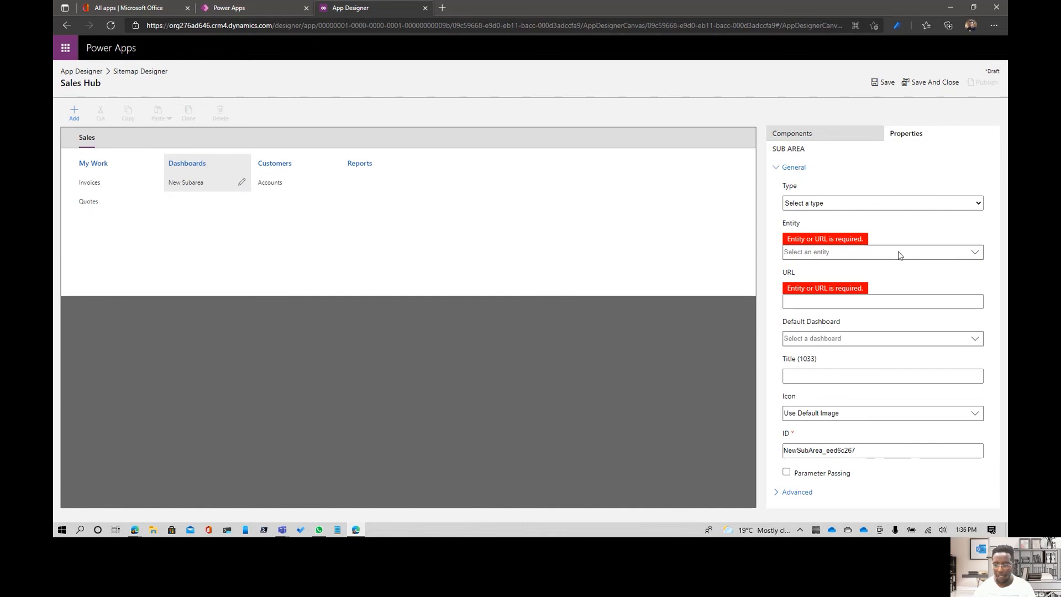
Step: Make the subarea a Dashboard type defaulting to Microsoft Dynamics 365 Overview, then save
click(882, 203)
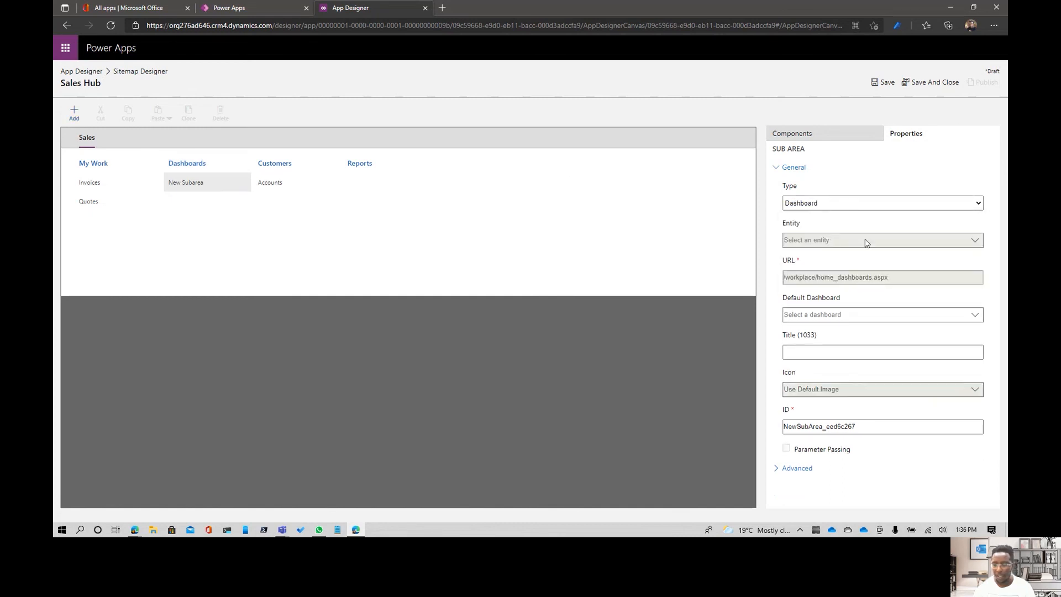
mouse_move(985, 244)
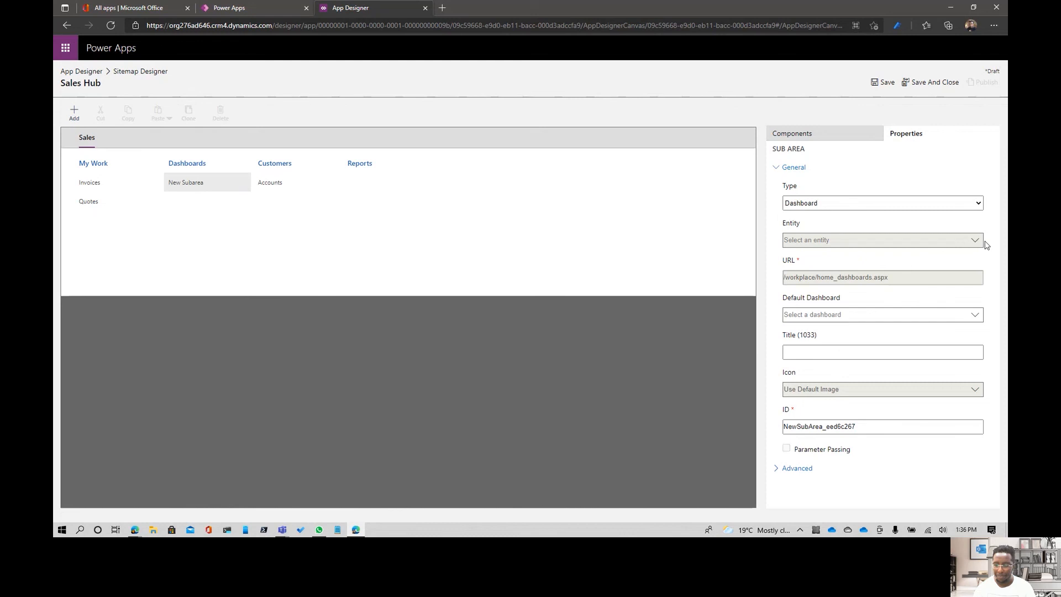
mouse_move(843, 337)
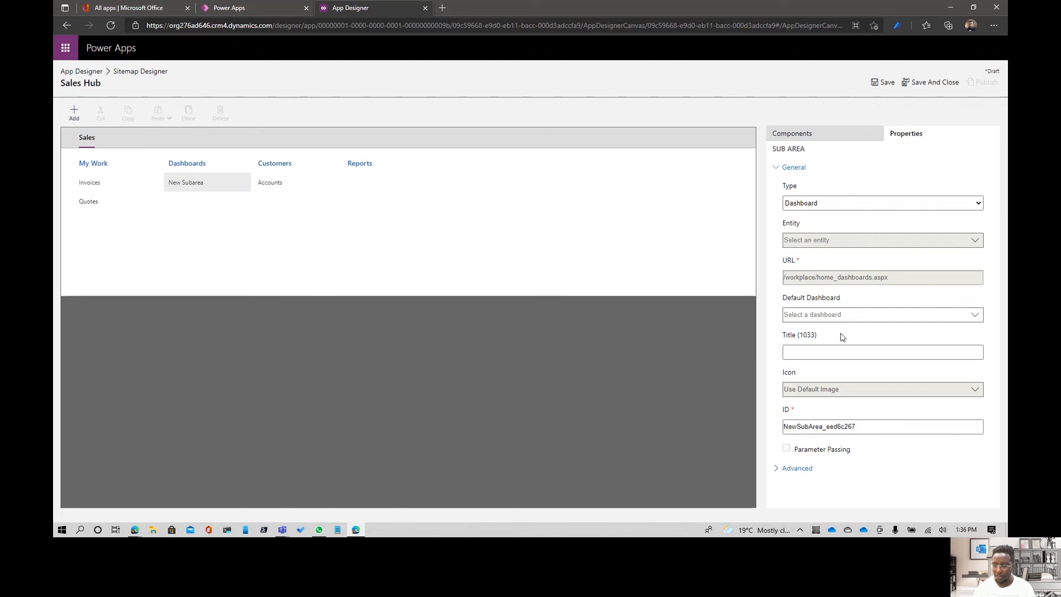
click(882, 315)
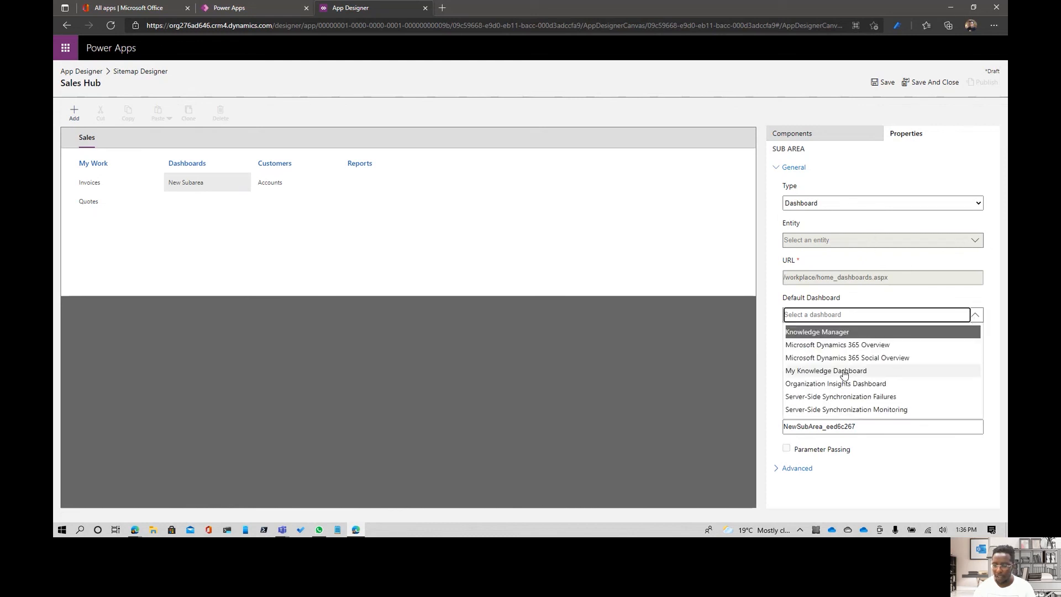
click(837, 344)
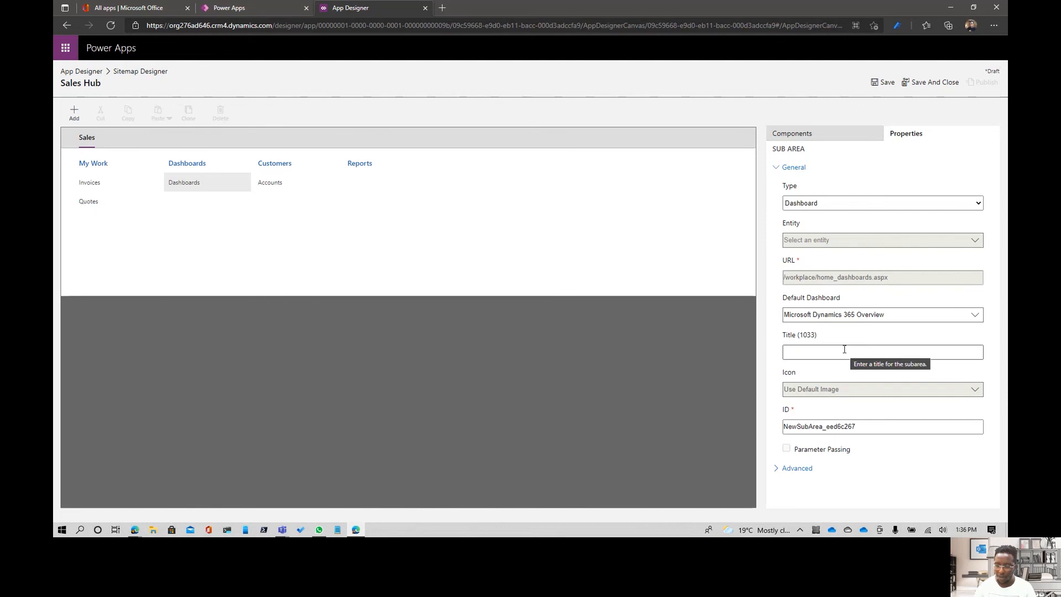
mouse_move(883, 184)
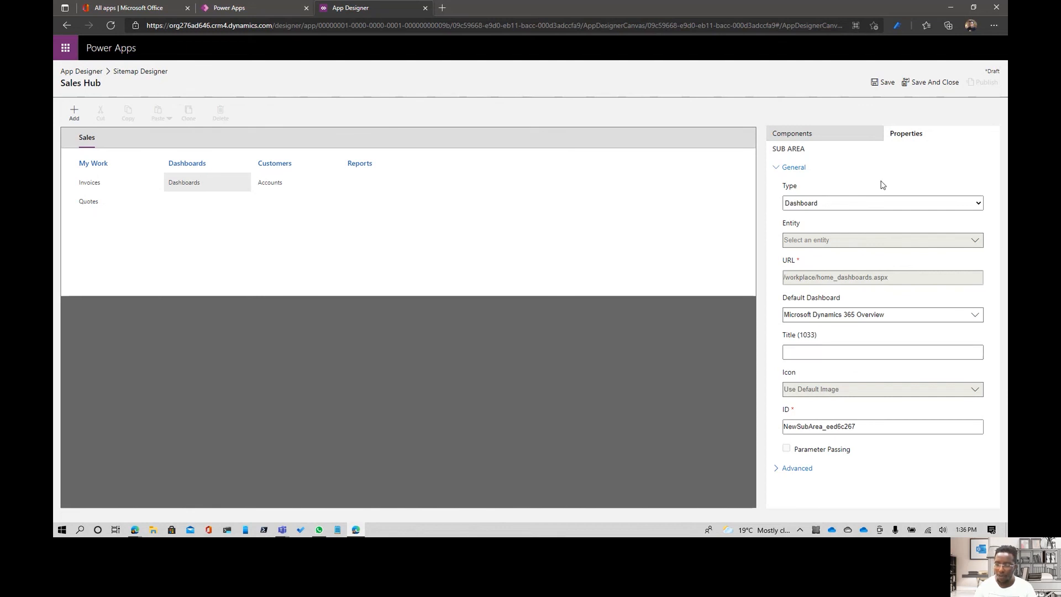
click(882, 82)
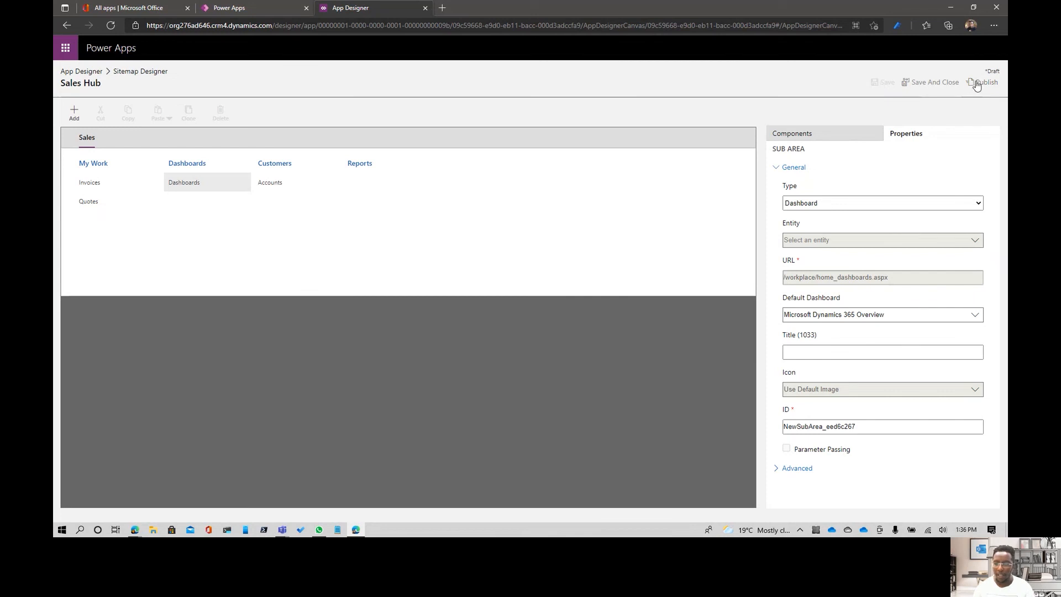
Step: Publish the sitemap from the Sitemap Designer toolbar
click(979, 82)
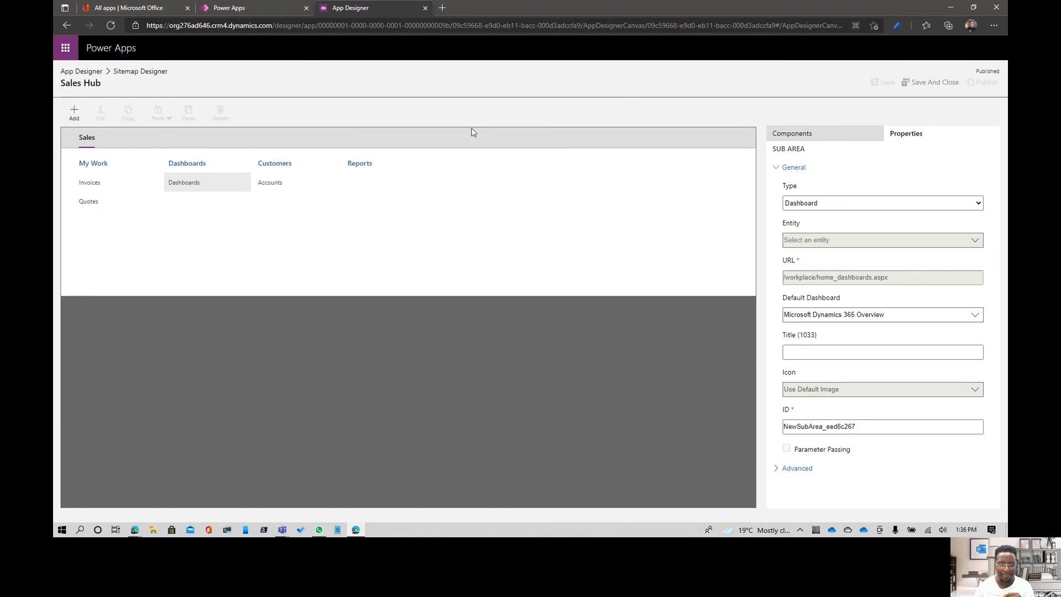
mouse_move(160, 506)
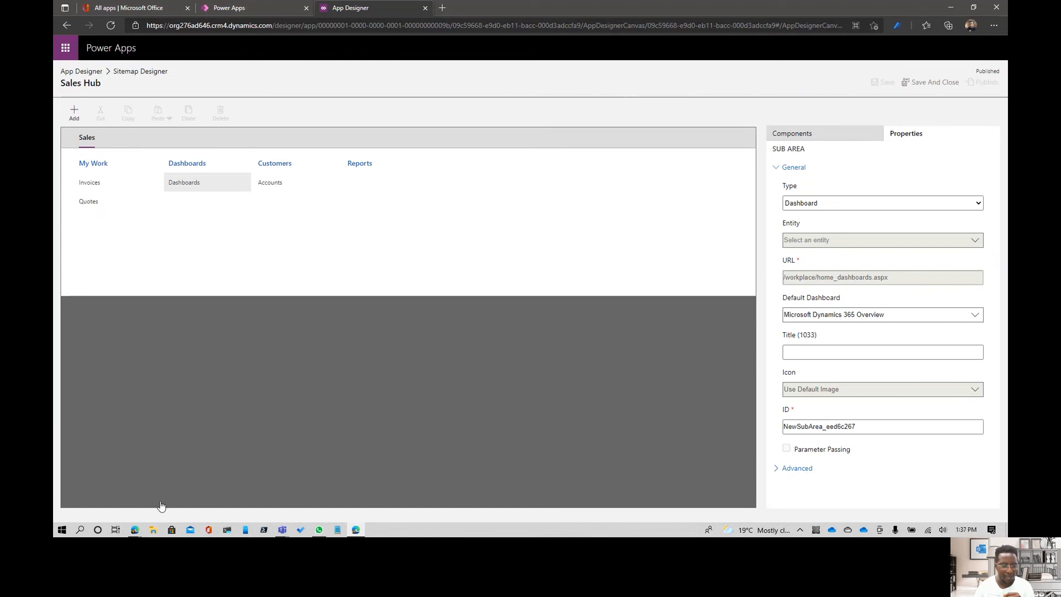